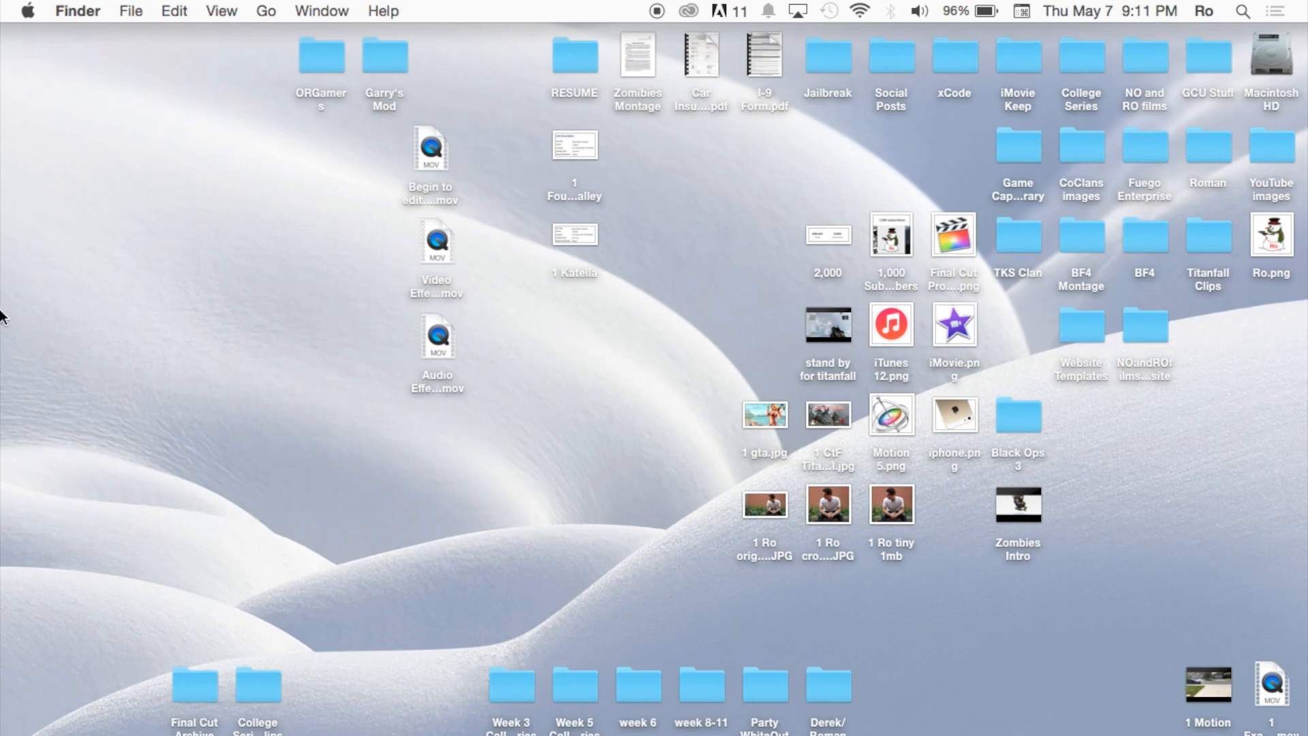
{"action": "mouse_move", "coordinate": [19, 303]}
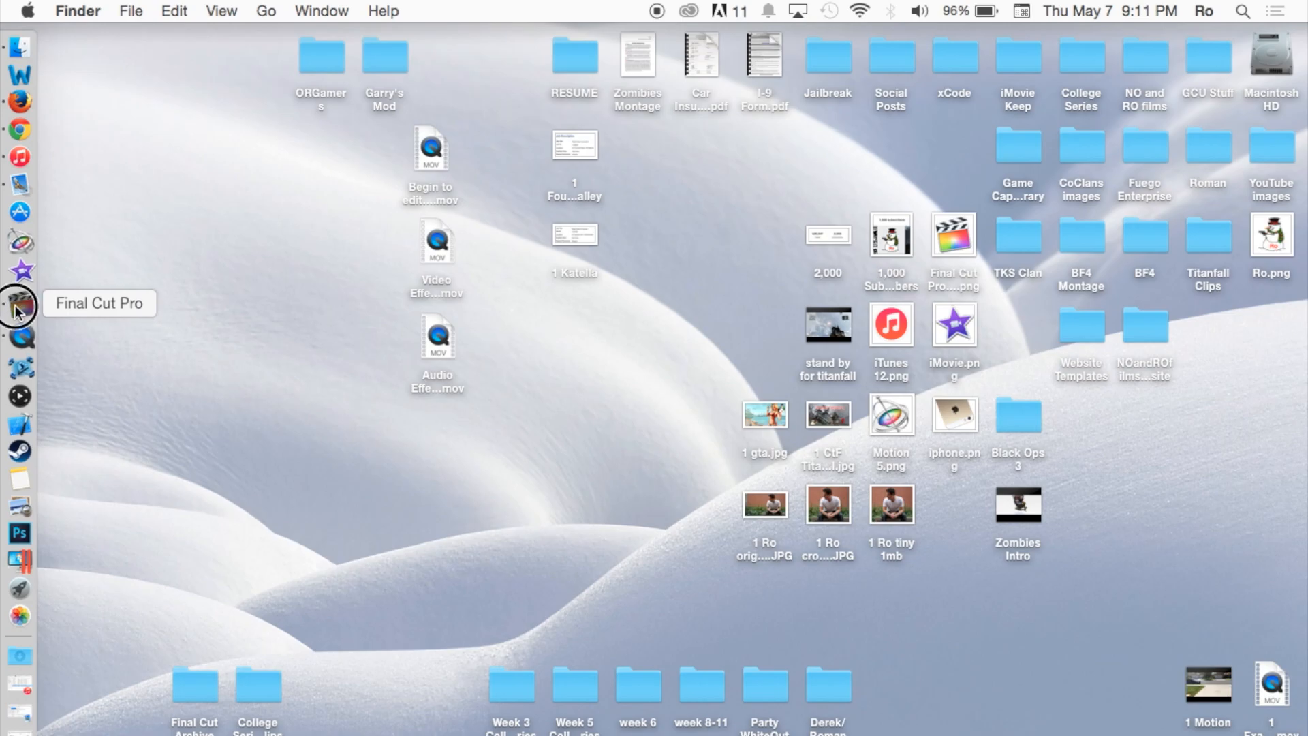
Launch Final Cut Pro, load the 10.2 Tutorial project and skim its timeline around 15 and 40 seconds.
{"action": "left_click", "coordinate": [20, 302]}
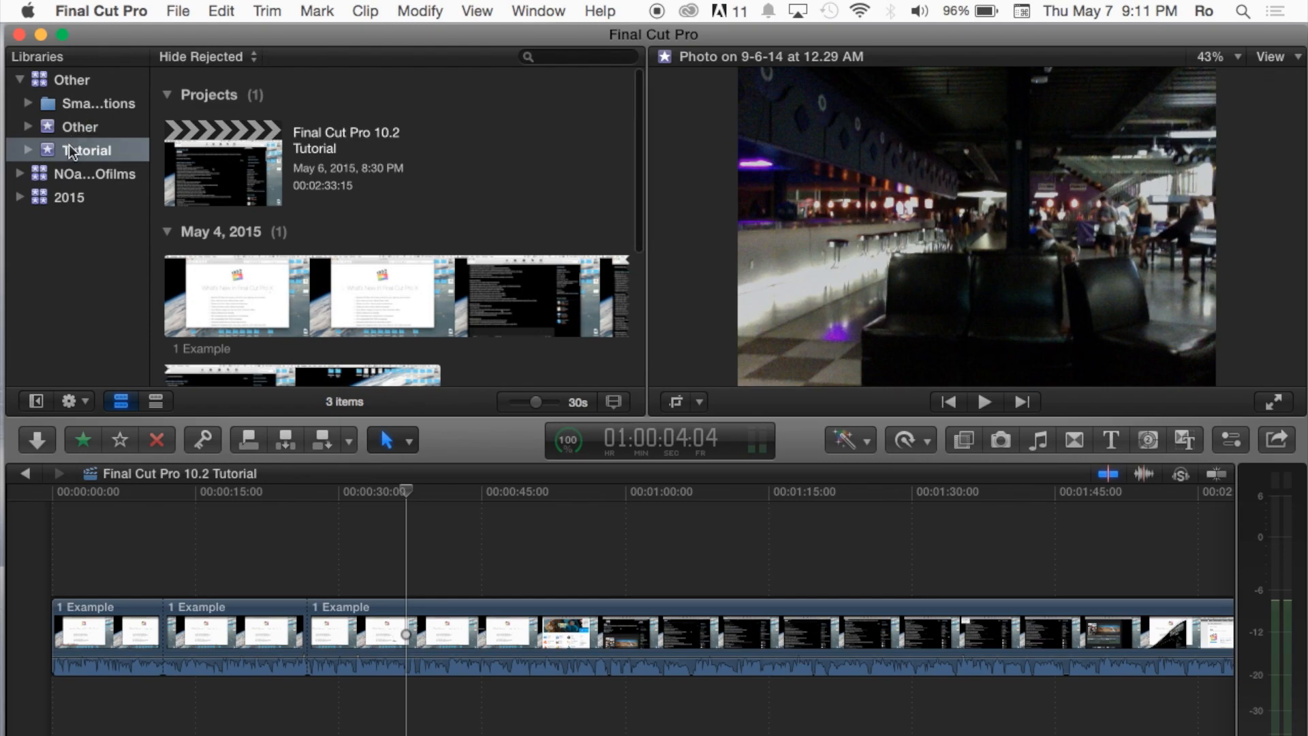
{"action": "left_click", "coordinate": [222, 162]}
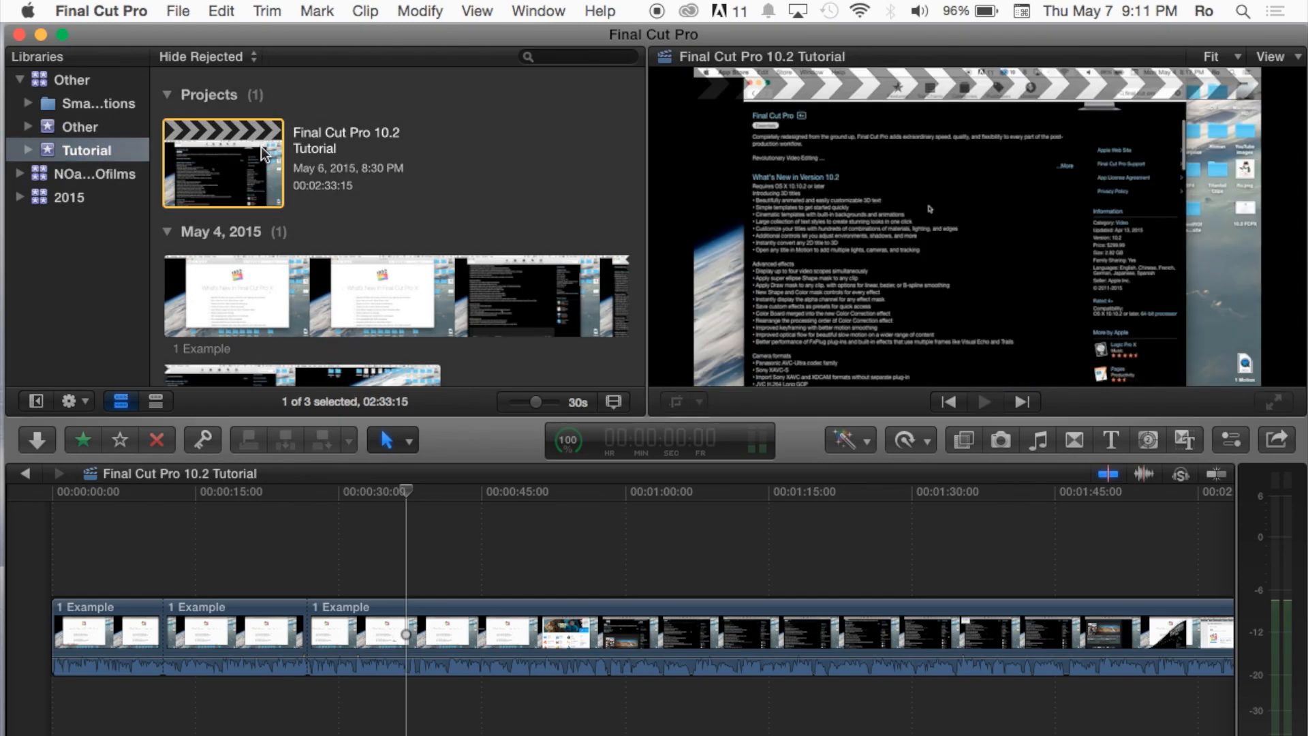
{"action": "mouse_move", "coordinate": [267, 431]}
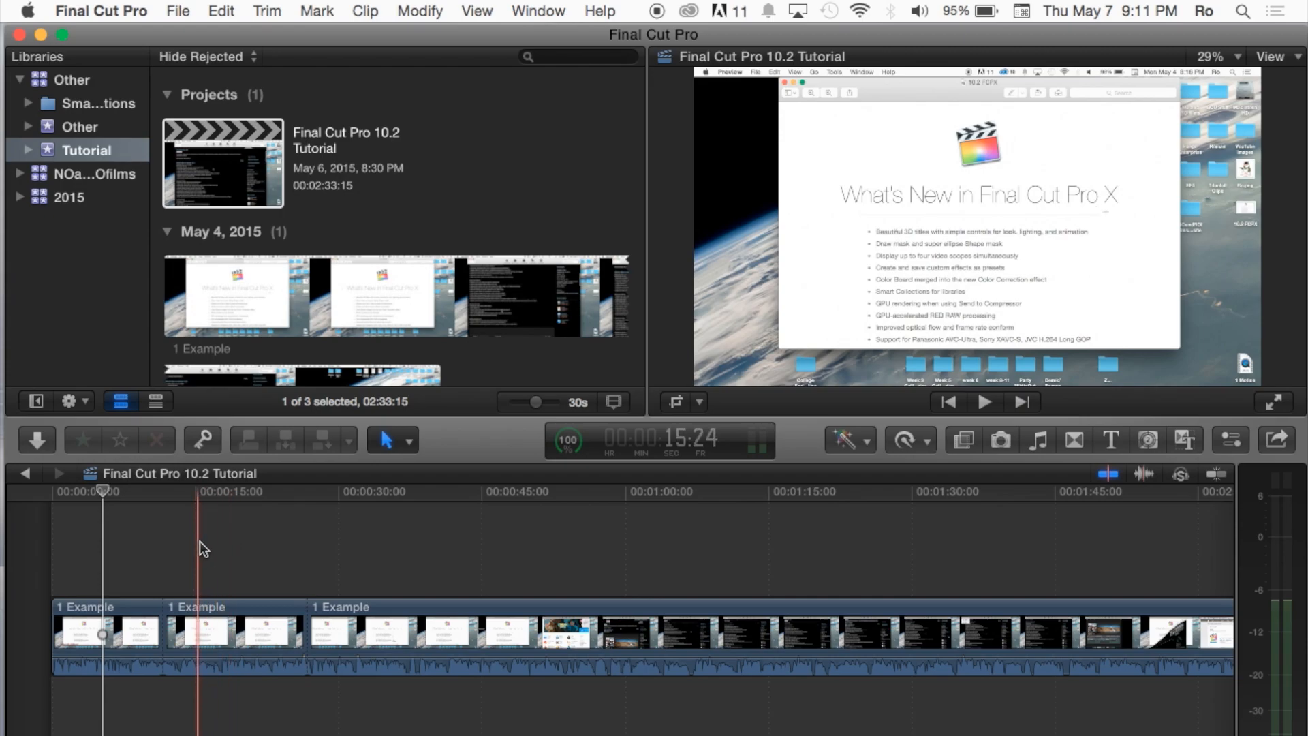
{"action": "left_click", "coordinate": [983, 401]}
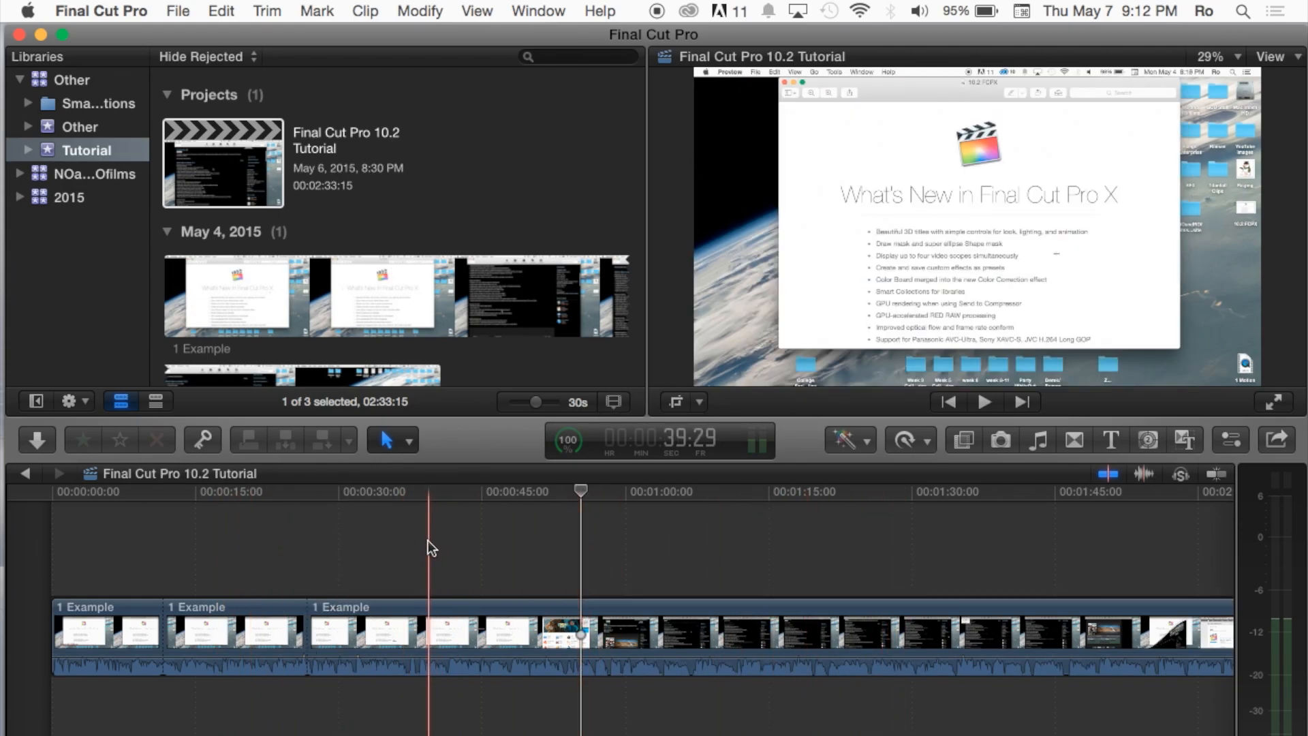
{"action": "left_click", "coordinate": [472, 630]}
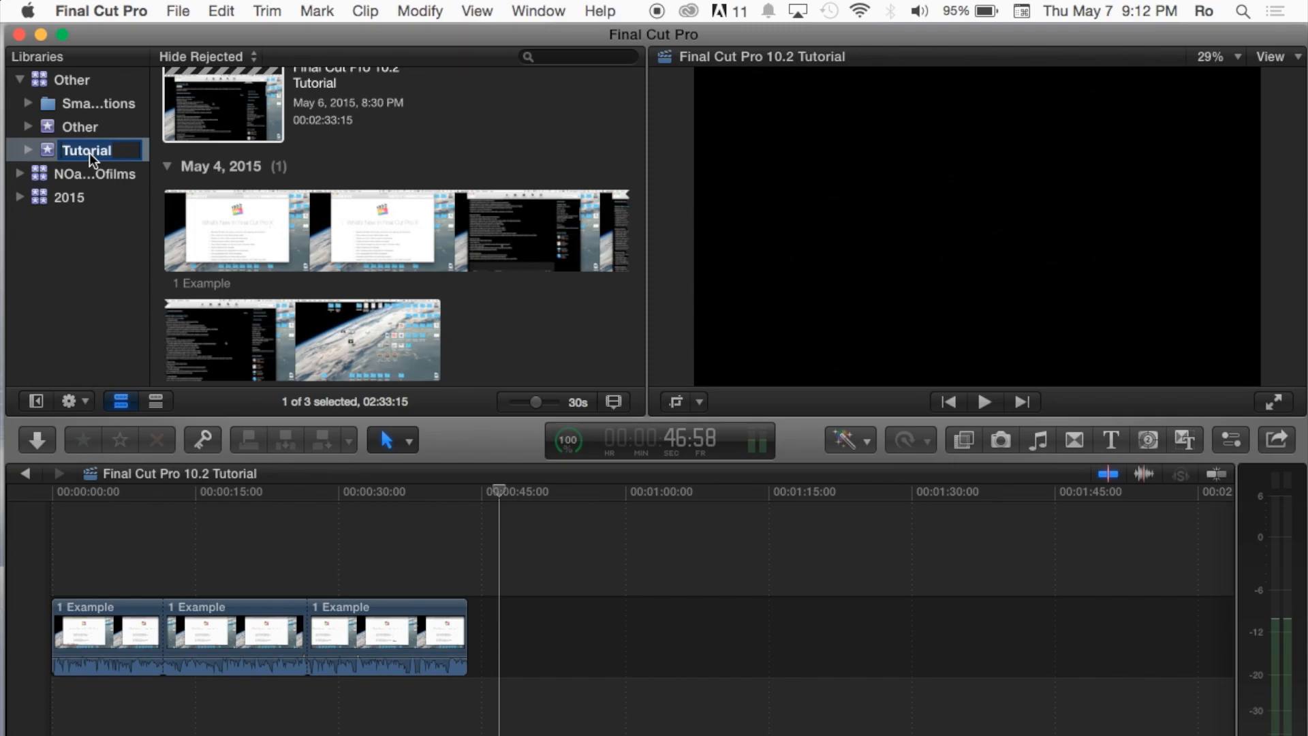
{"action": "left_click", "coordinate": [465, 254]}
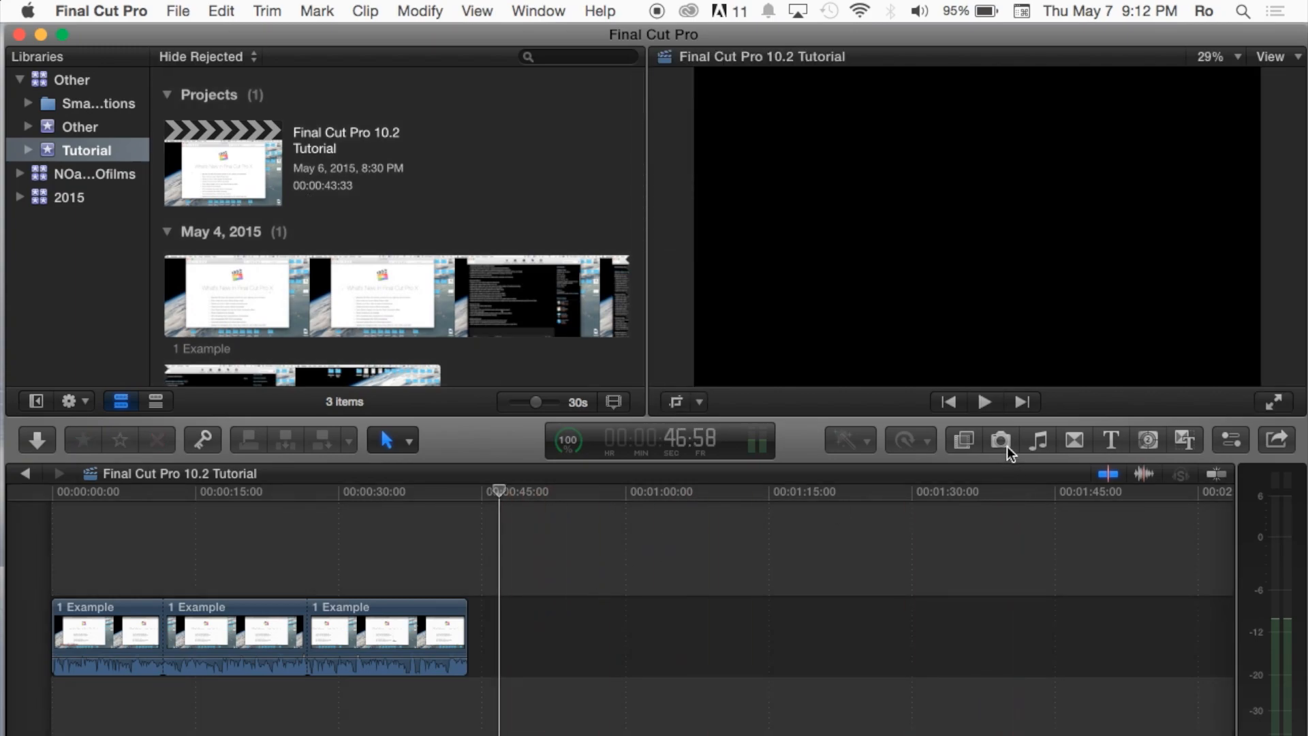
{"action": "mouse_move", "coordinate": [1002, 440]}
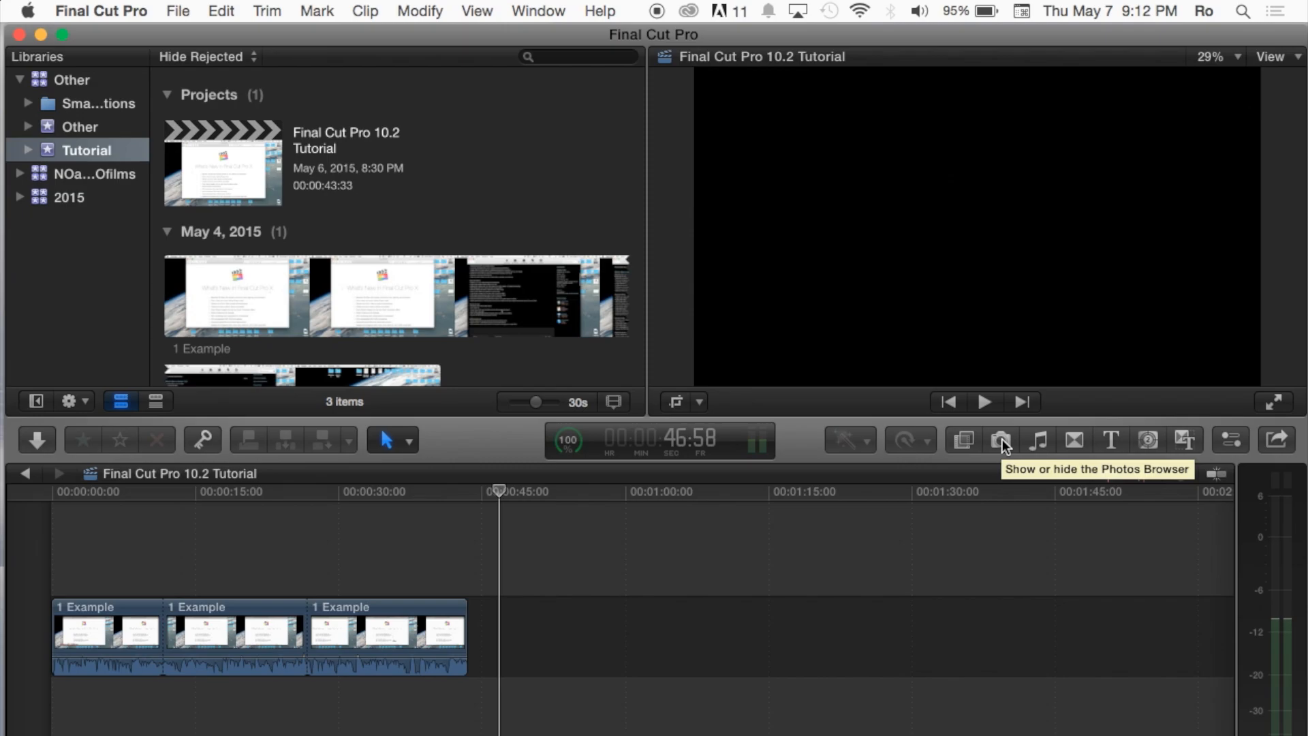
Browse the Photos library albums and append the black-and-white rose photo after the last 1 Example clip.
{"action": "left_click", "coordinate": [1000, 440]}
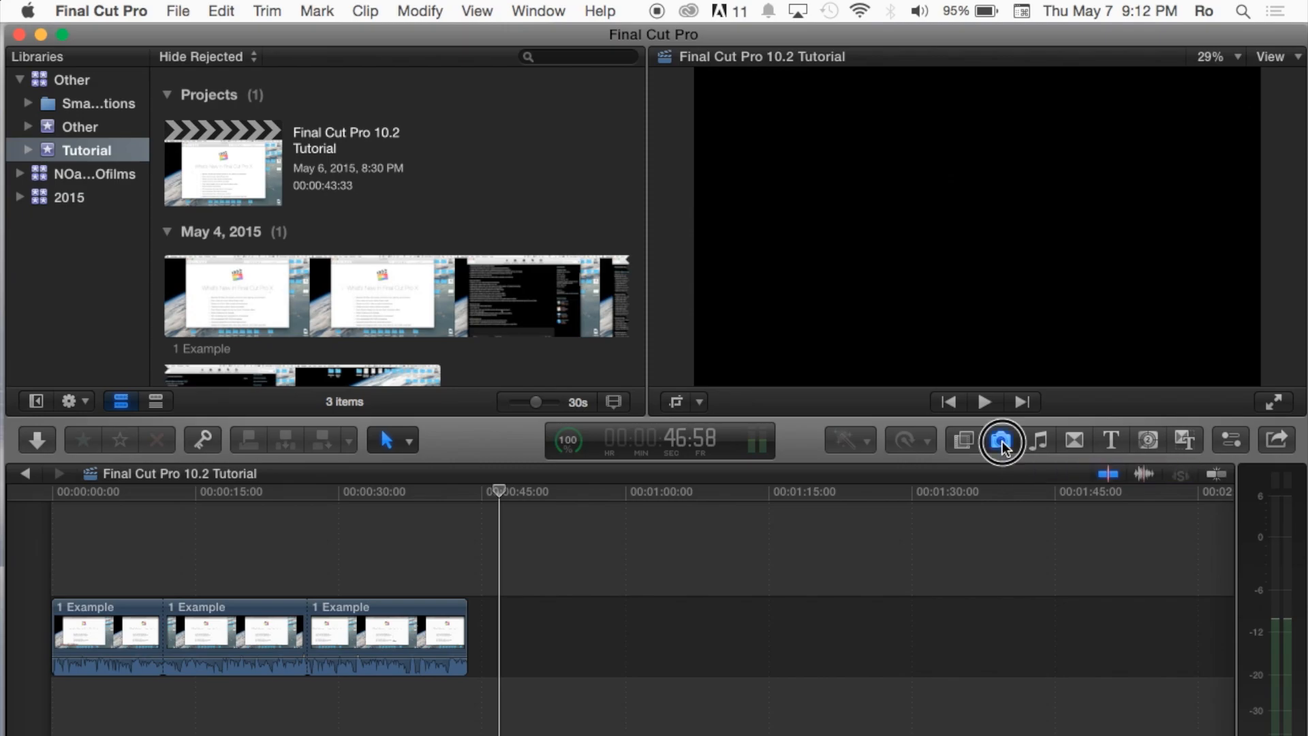
{"action": "left_click", "coordinate": [1001, 440]}
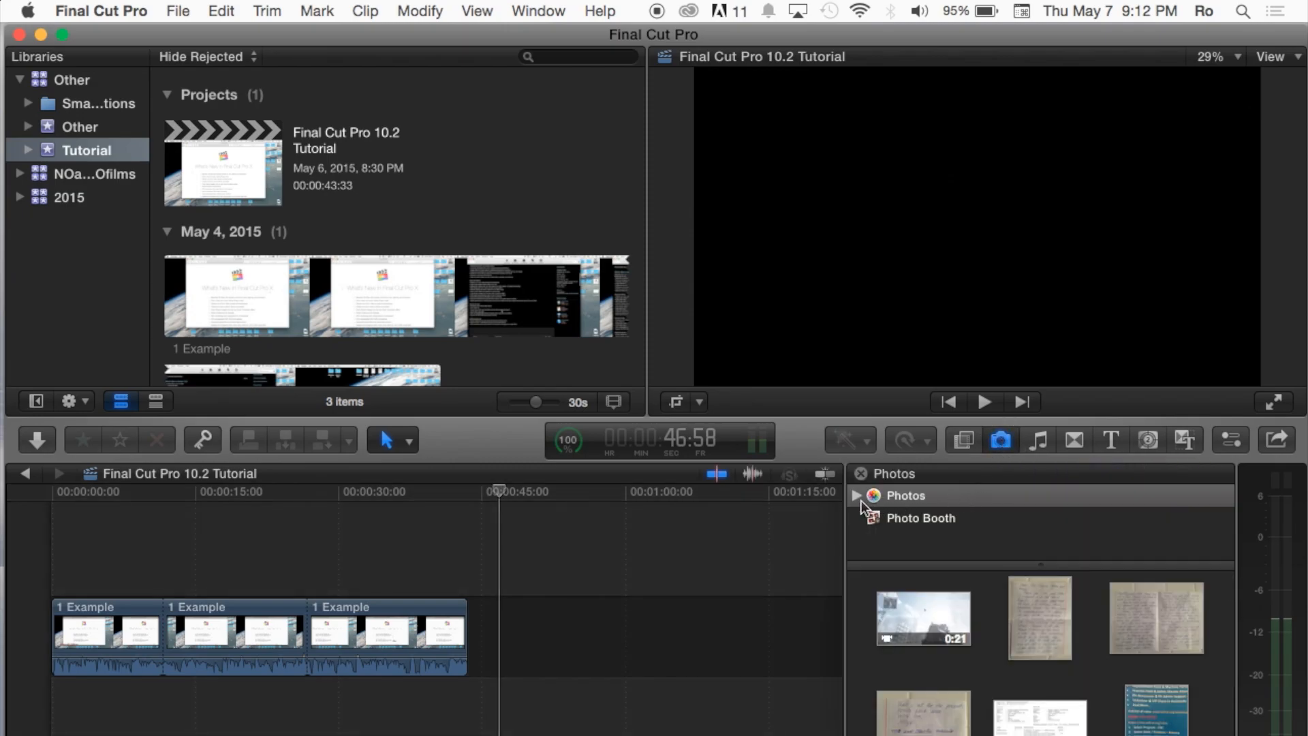
{"action": "left_click", "coordinate": [857, 496]}
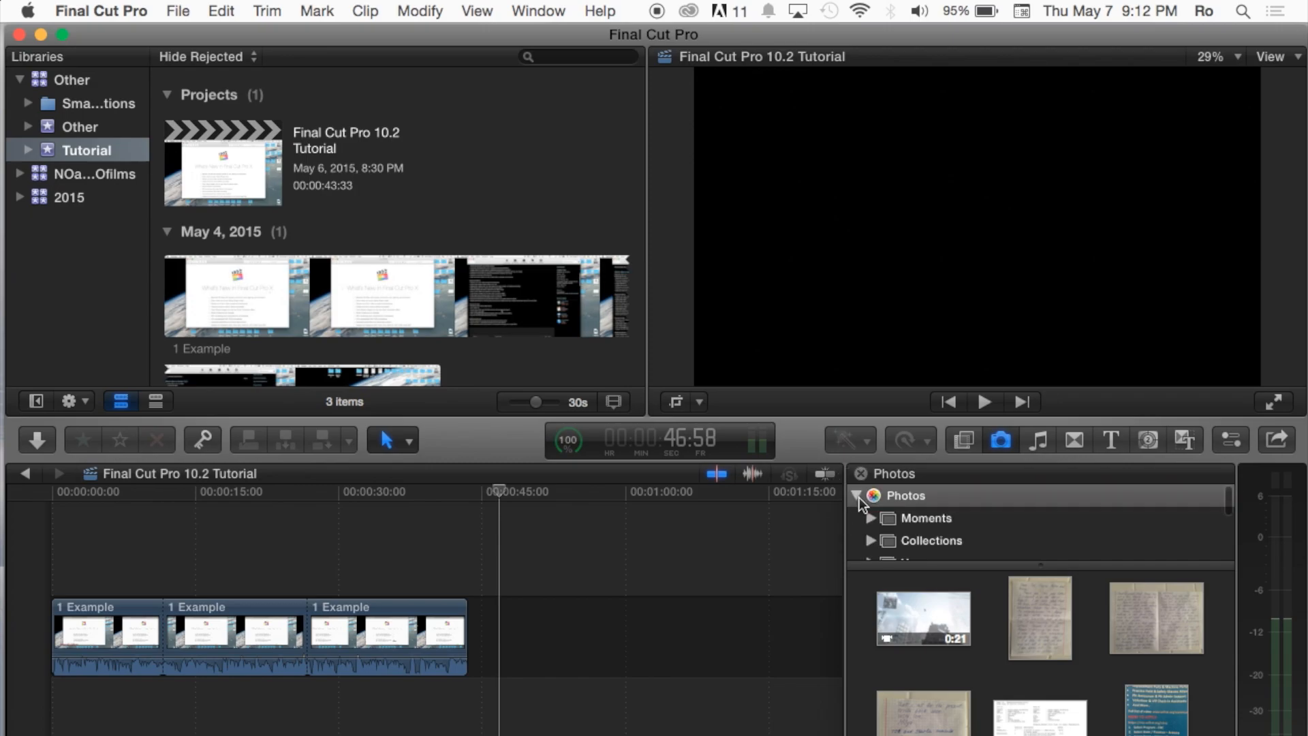
{"action": "scroll", "scroll_direction": "down", "scroll_amount": 3}
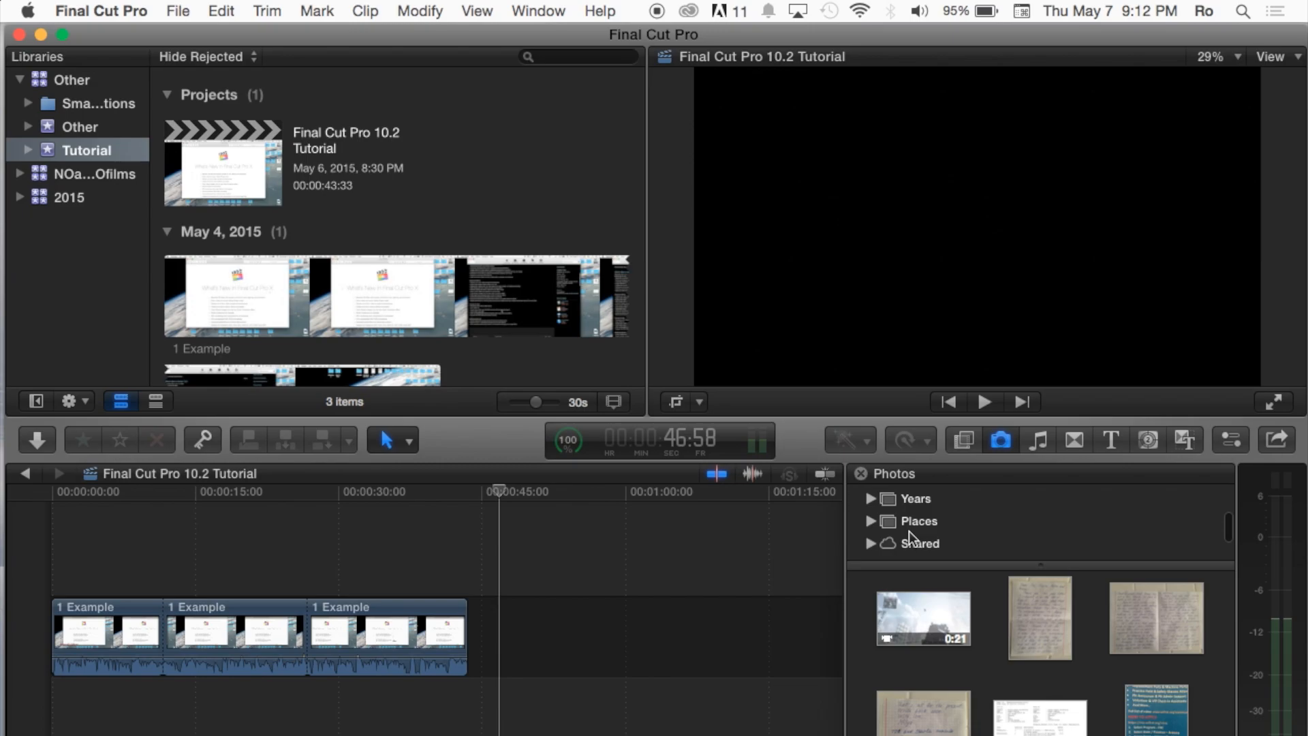
{"action": "scroll", "scroll_direction": "down", "scroll_amount": 3}
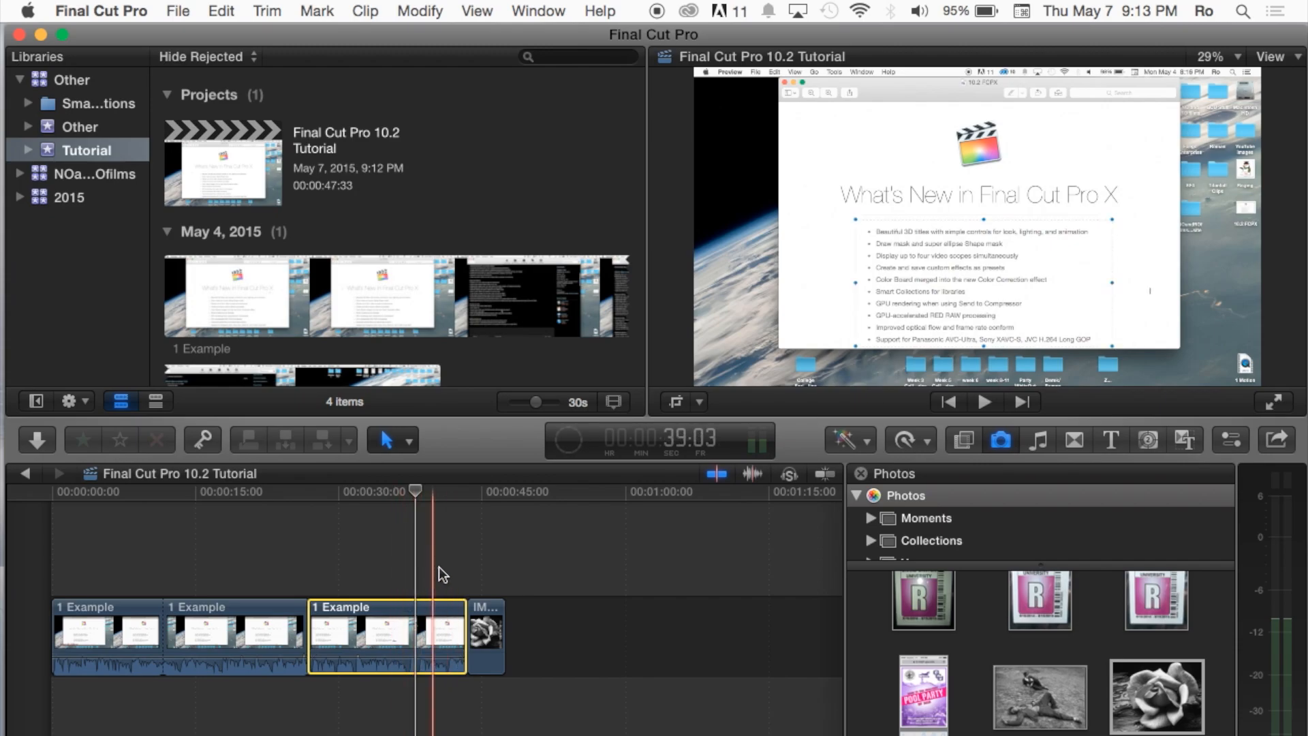
{"action": "left_click", "coordinate": [984, 401]}
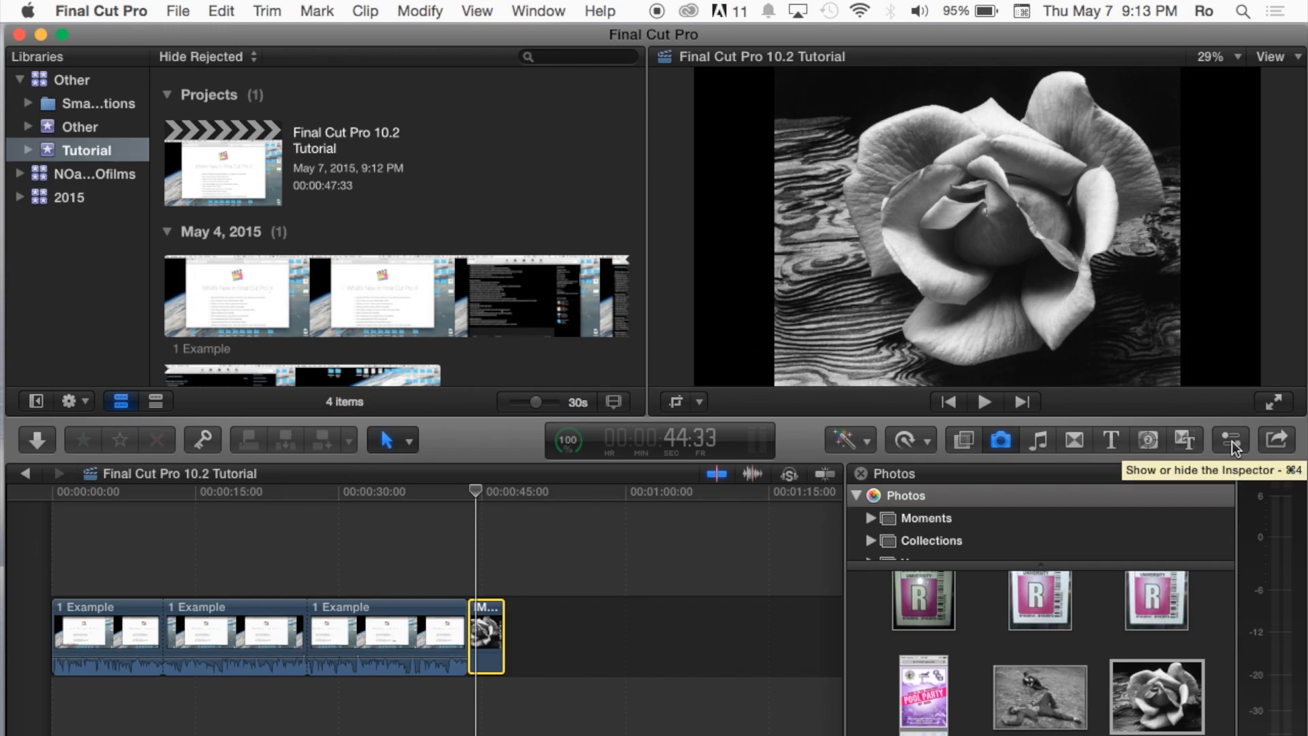
Crop the rose photo with a plain Crop (not Ken Burns) so the bloom fills the frame.
{"action": "left_click", "coordinate": [1230, 440]}
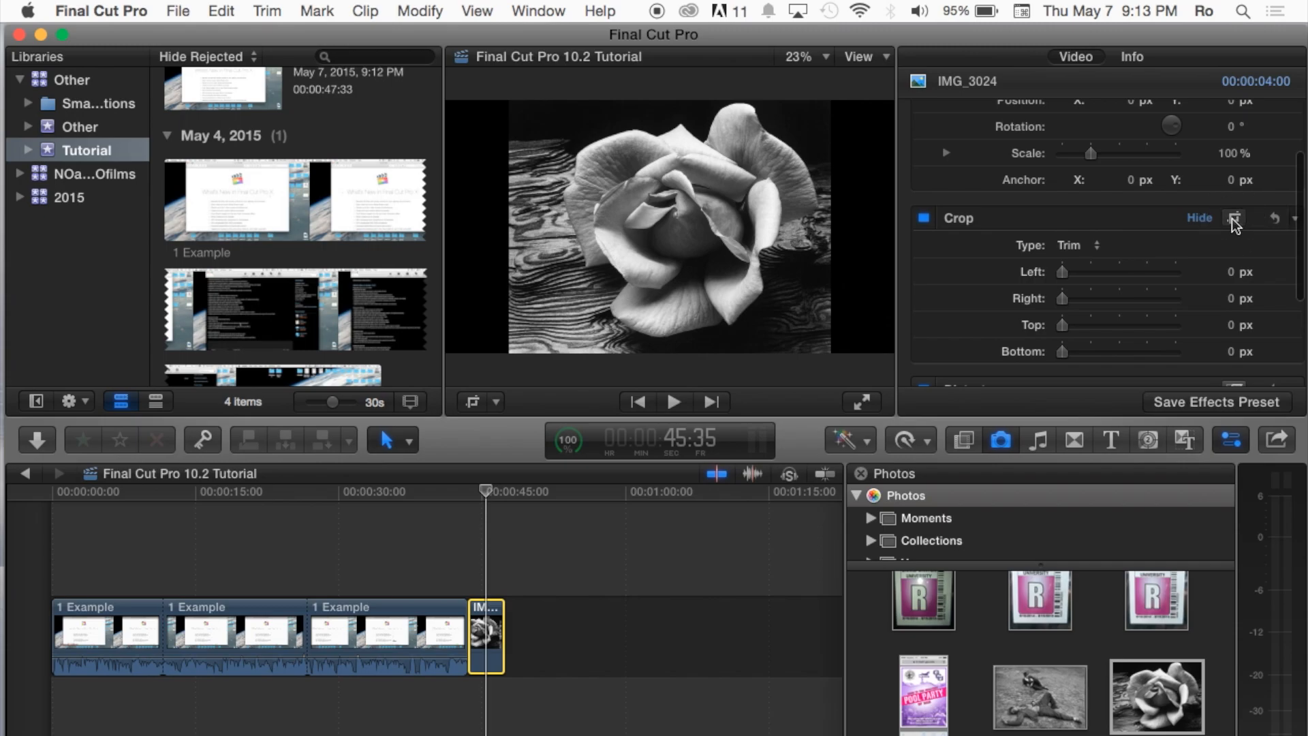
{"action": "left_click", "coordinate": [1236, 218]}
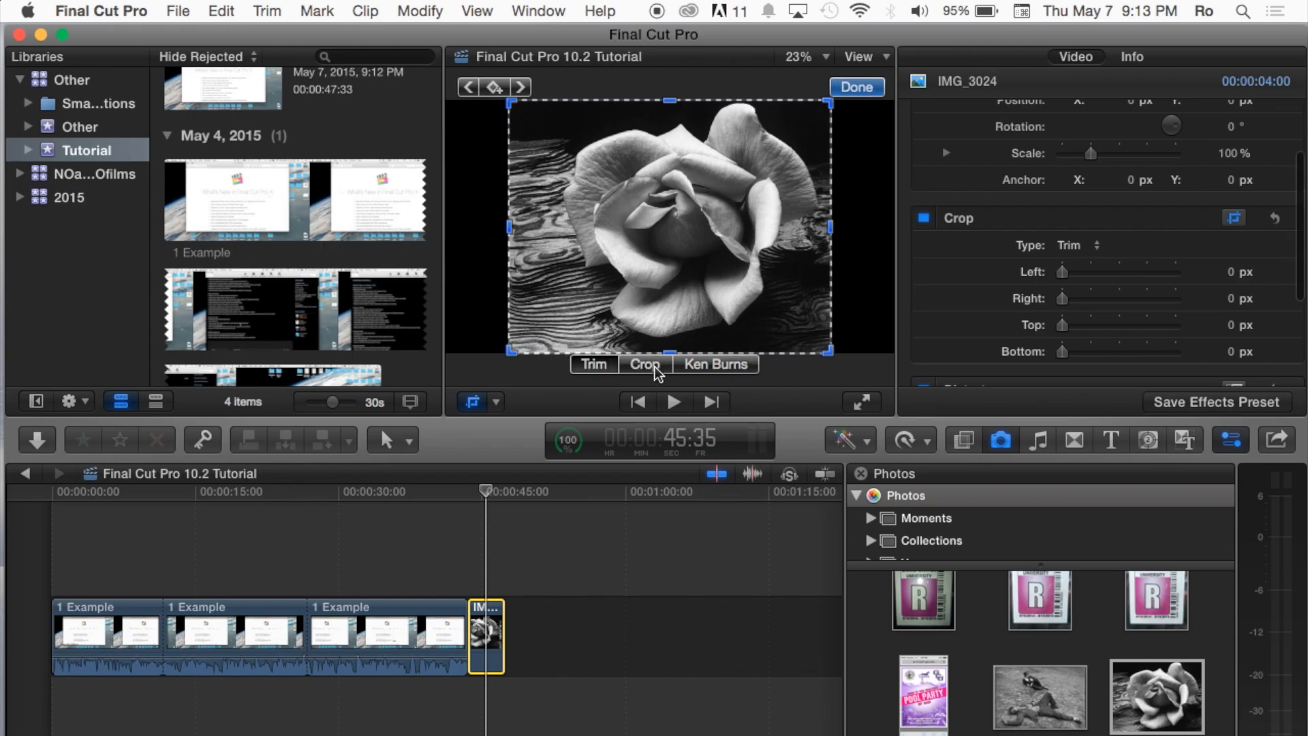
{"action": "left_click", "coordinate": [714, 365]}
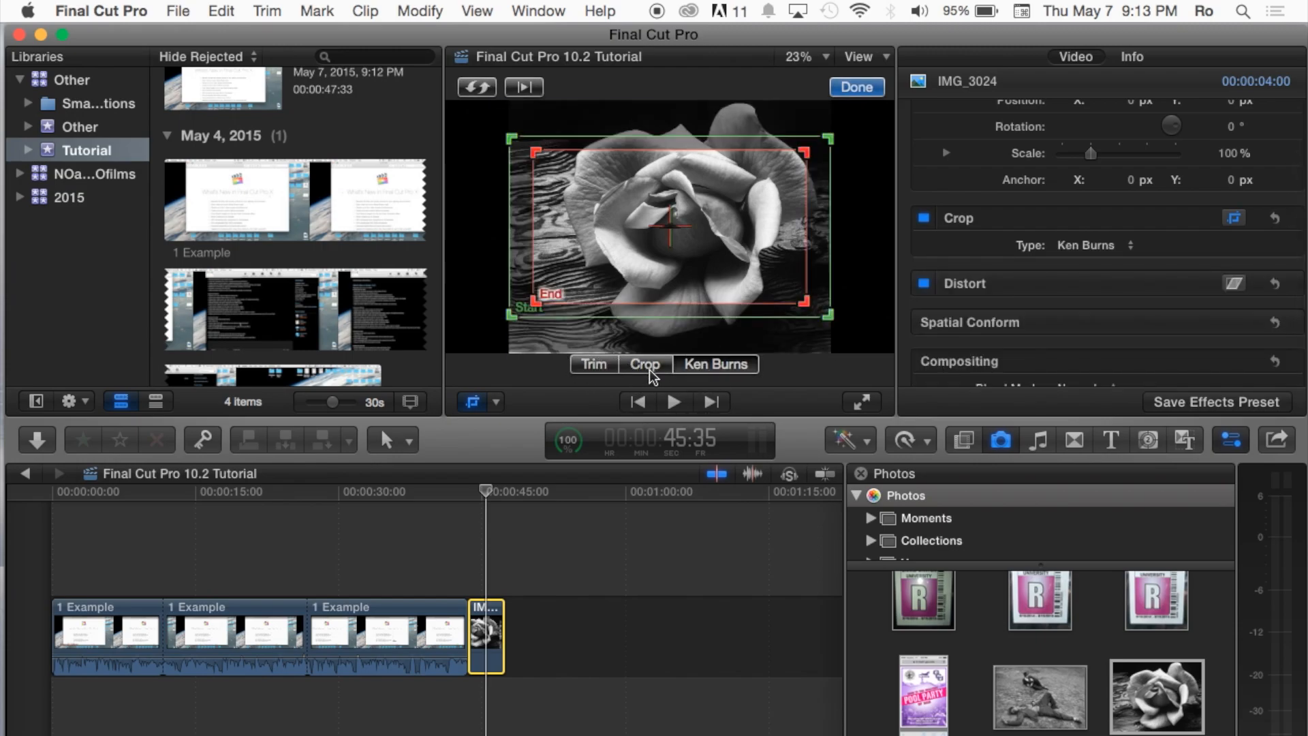
{"action": "left_click", "coordinate": [643, 364]}
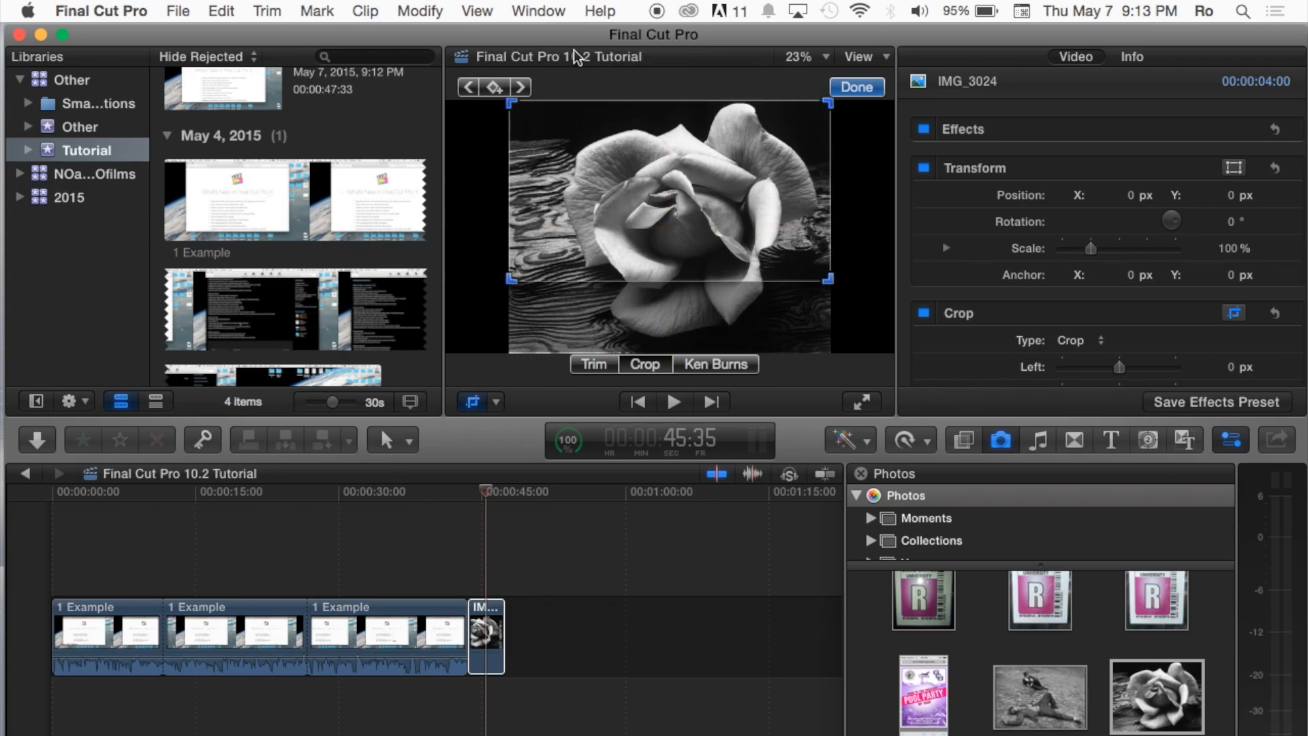
{"action": "mouse_move", "coordinate": [595, 80]}
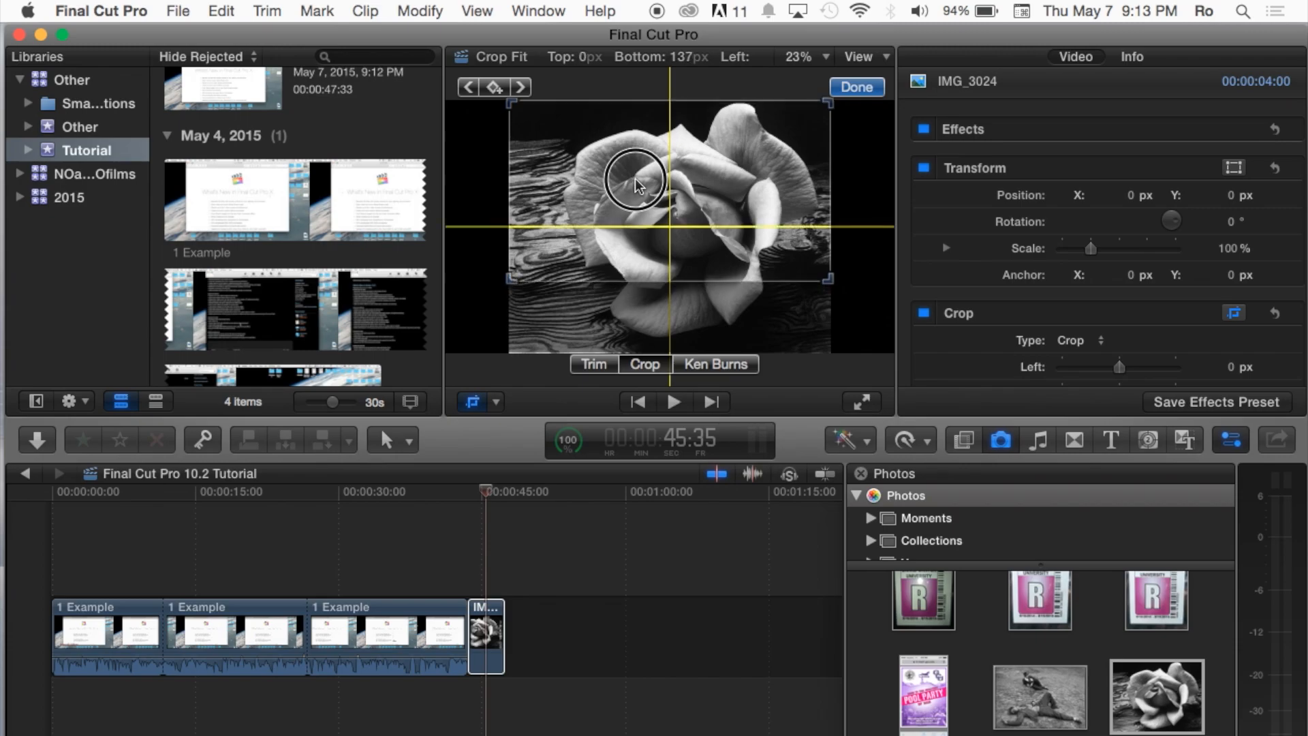
{"action": "left_click", "coordinate": [854, 87]}
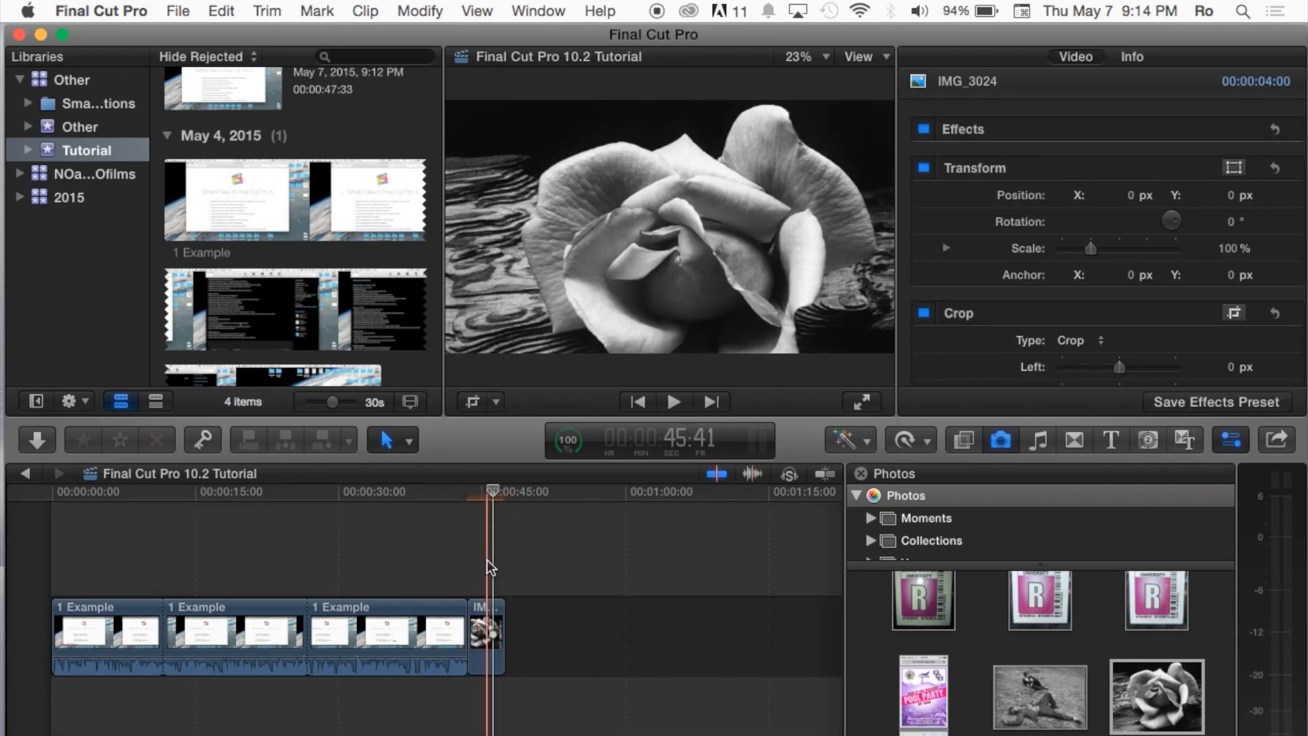
Drag the Photo on 9-6-14 lounge photo from the browser to the timeline after the rose.
{"action": "left_click", "coordinate": [485, 636]}
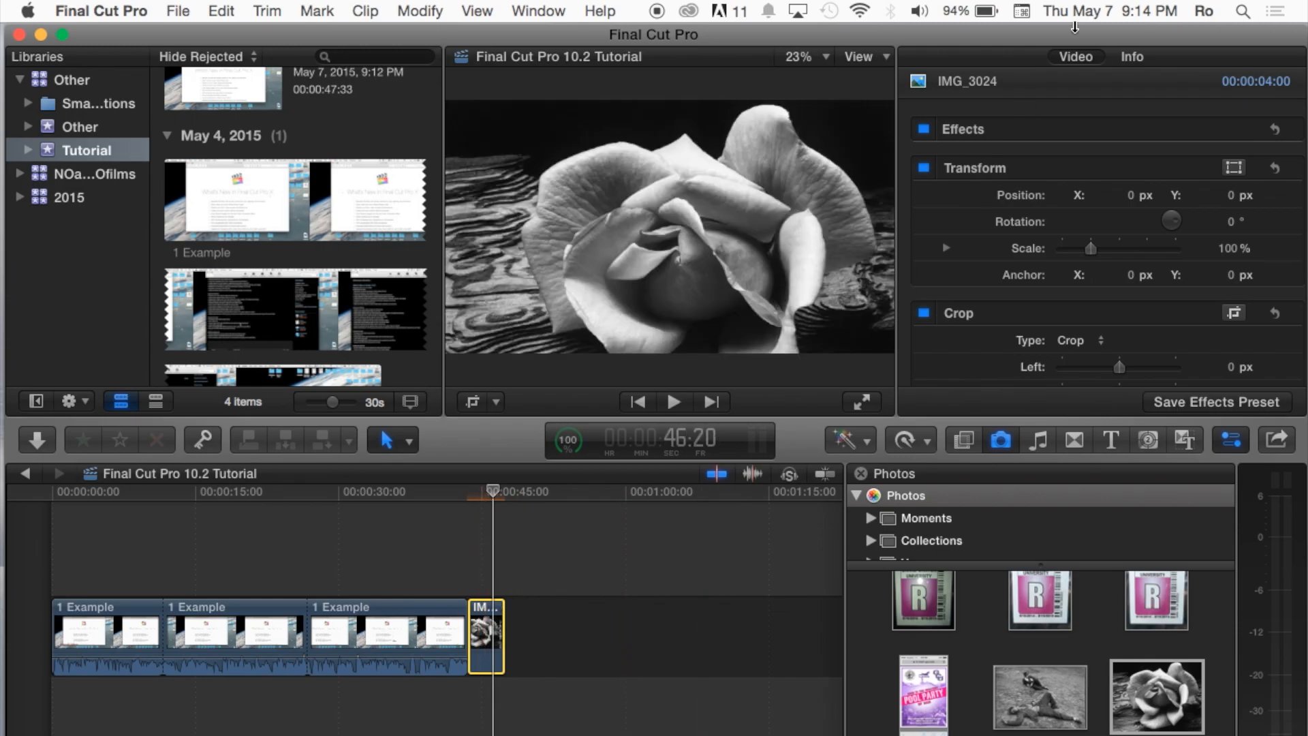
{"action": "mouse_move", "coordinate": [1041, 685]}
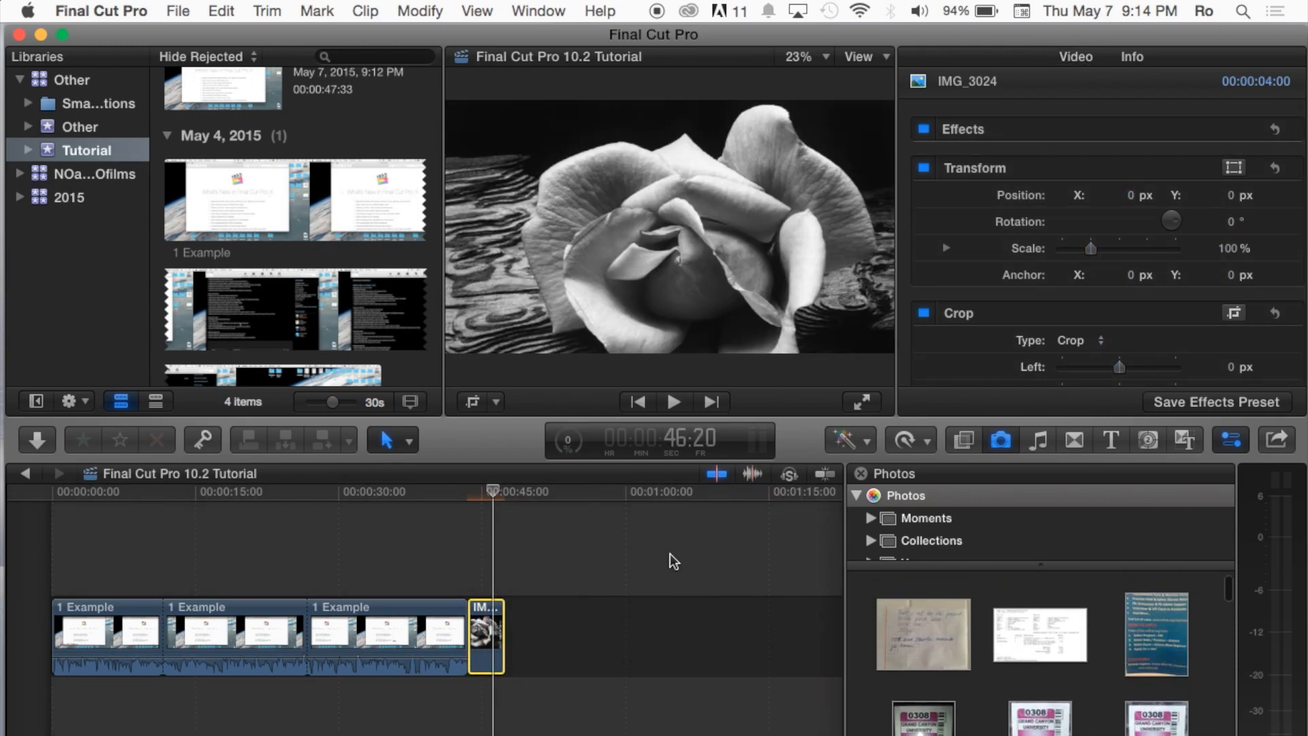
{"action": "scroll", "scroll_direction": "down", "scroll_amount": 3}
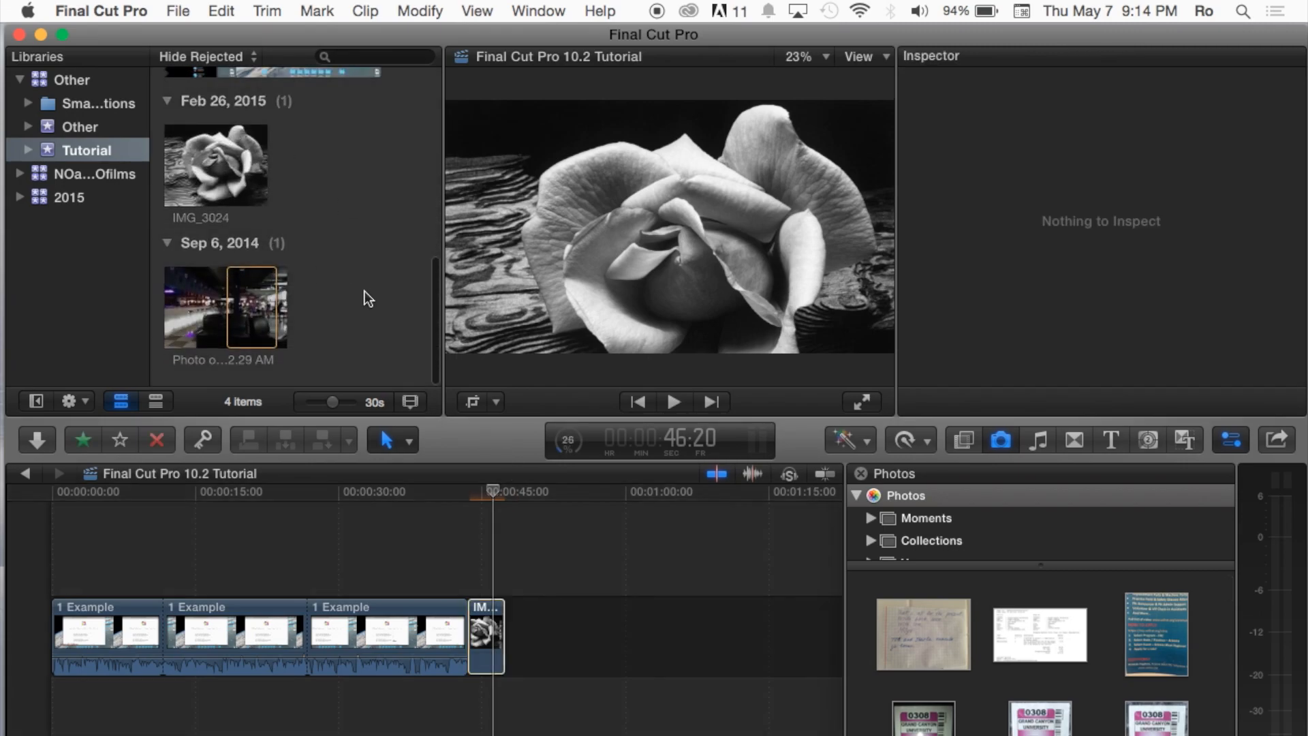
{"action": "left_click", "coordinate": [214, 163]}
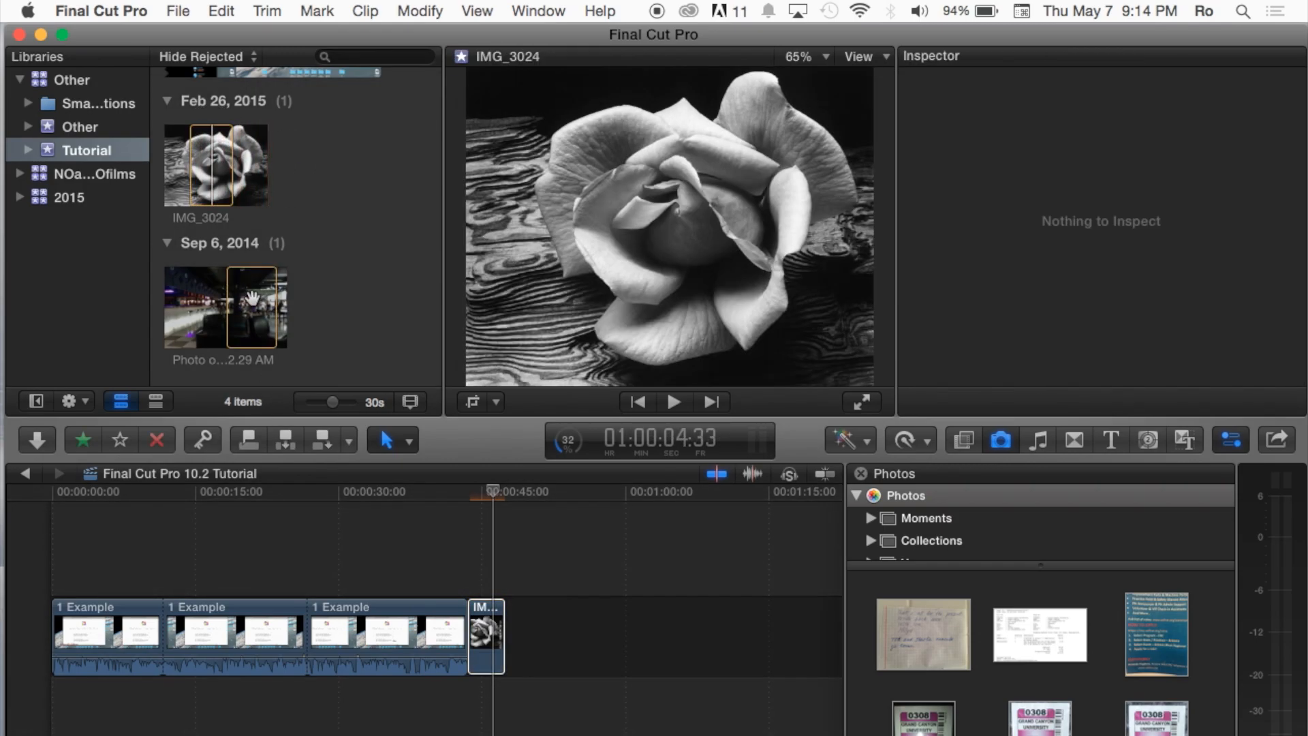
{"action": "left_click", "coordinate": [251, 307]}
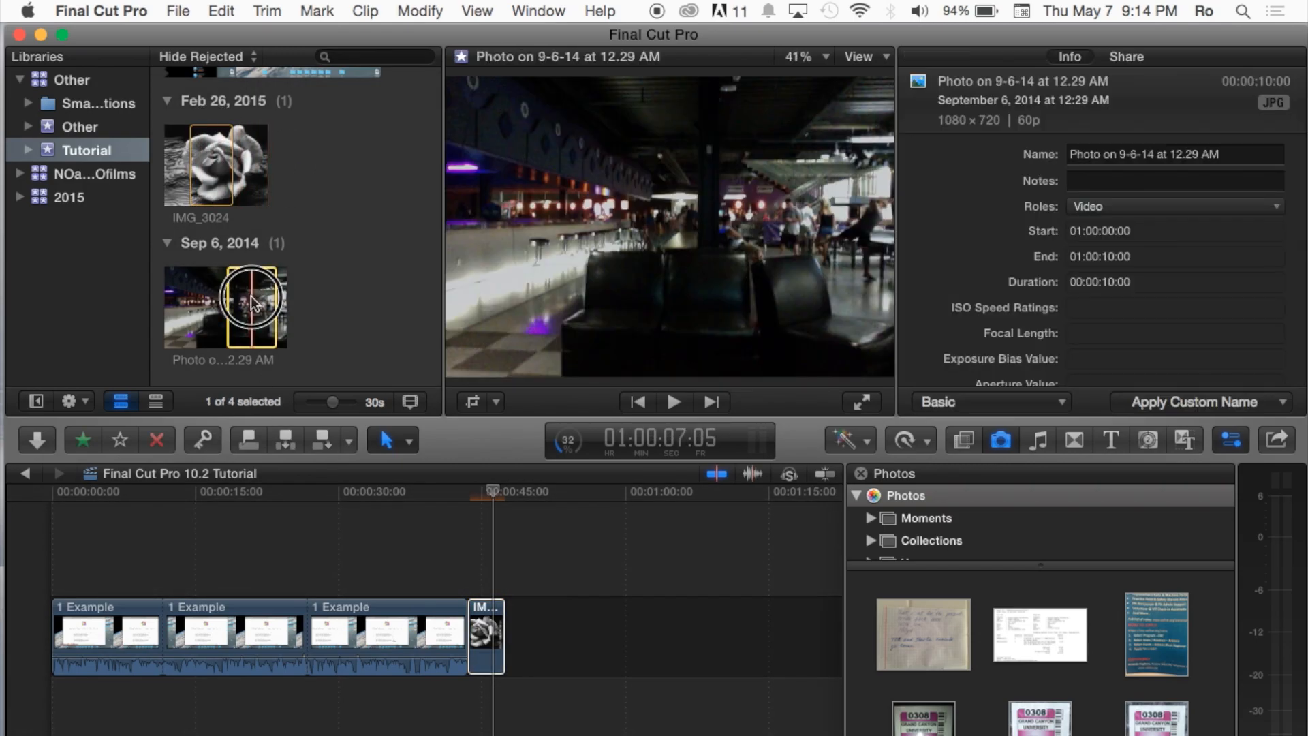
{"action": "left_click_drag", "start_coordinate": [251, 306], "coordinate": [585, 618]}
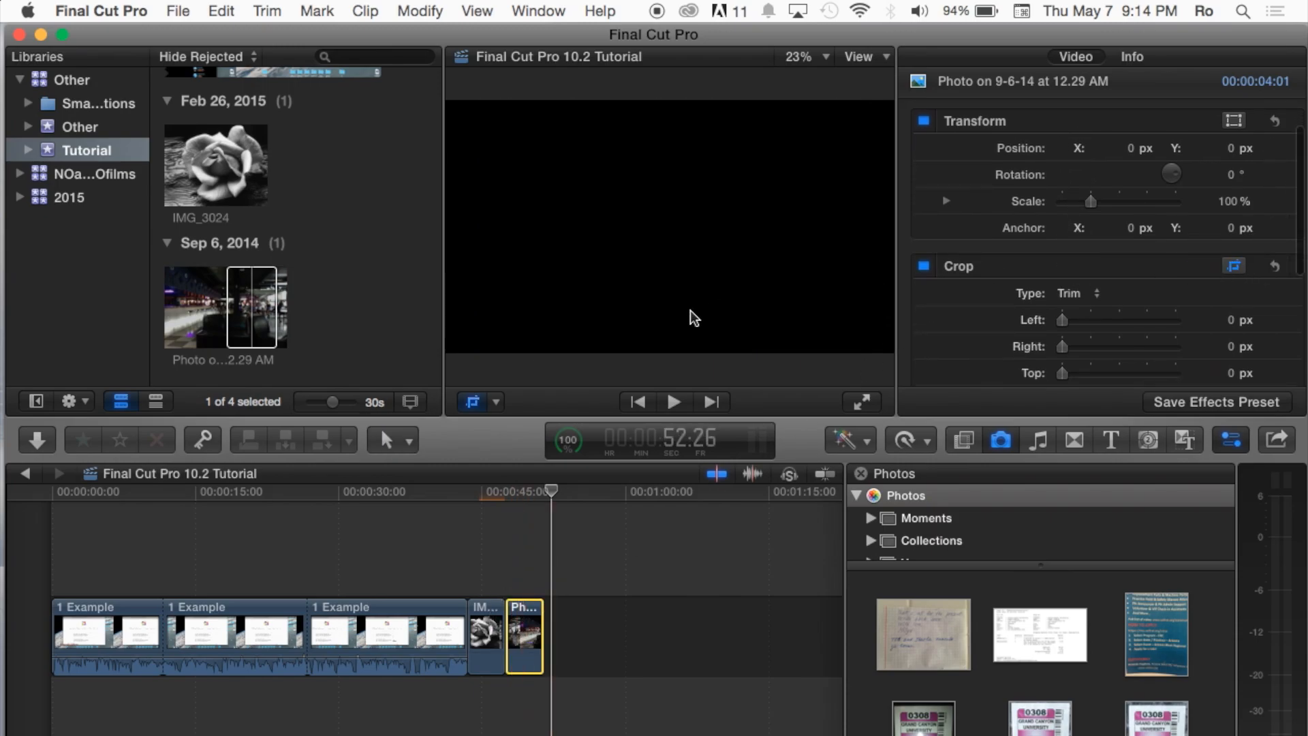
Crop the bottom of the lounge photo so it fills the frame, then reselect the rose clip.
{"action": "left_click", "coordinate": [552, 492]}
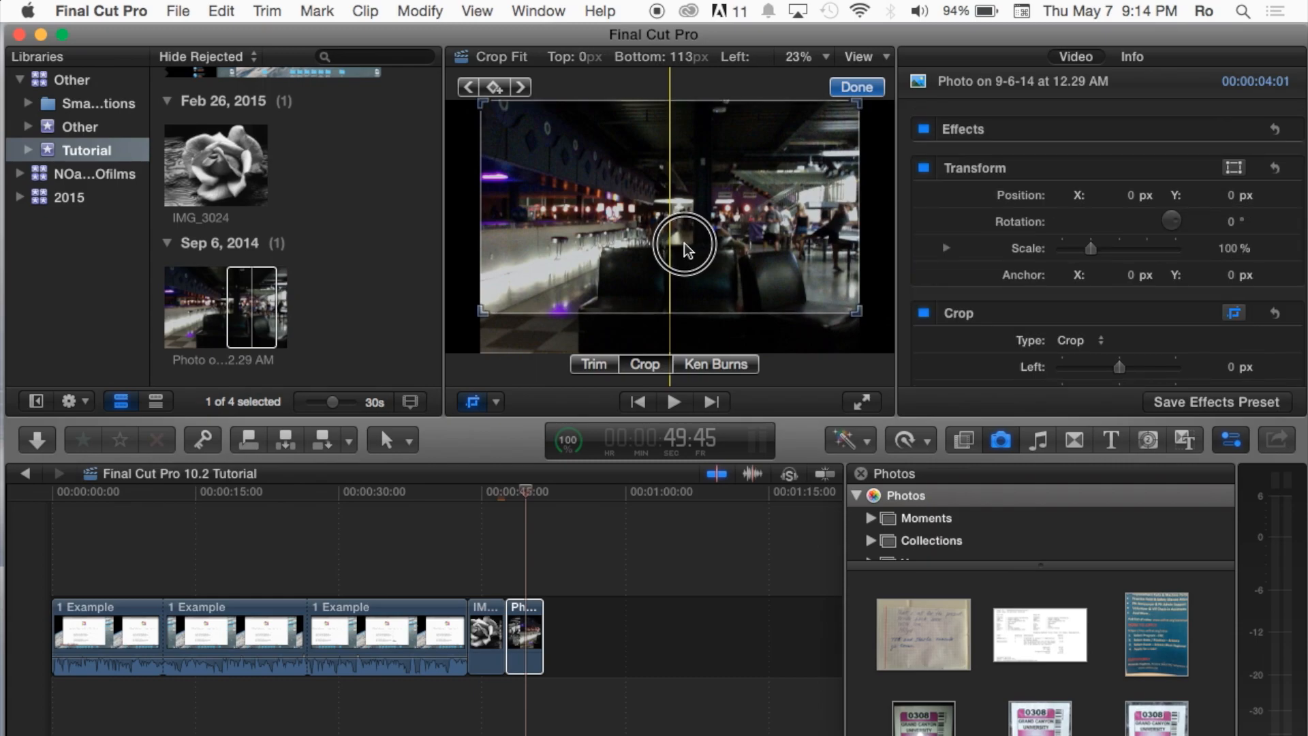
{"action": "left_click", "coordinate": [854, 88]}
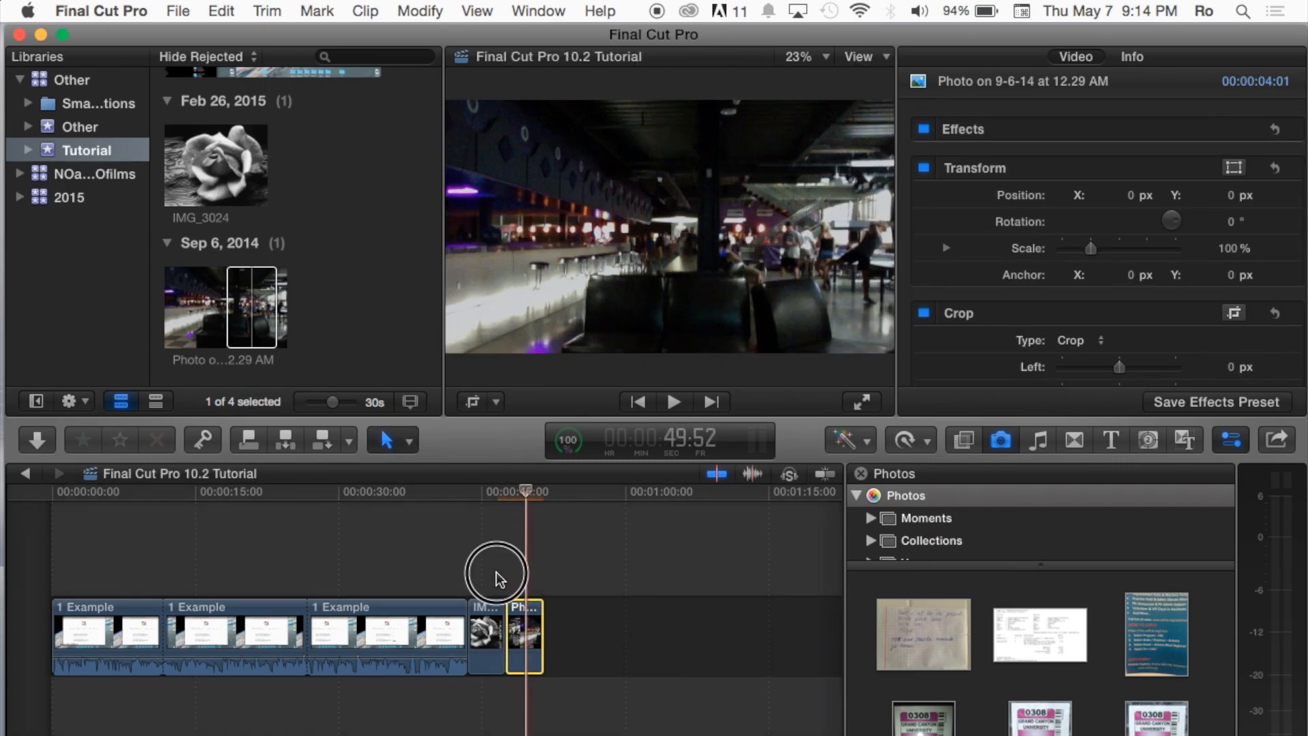
{"action": "left_click_drag", "start_coordinate": [496, 575], "coordinate": [517, 613]}
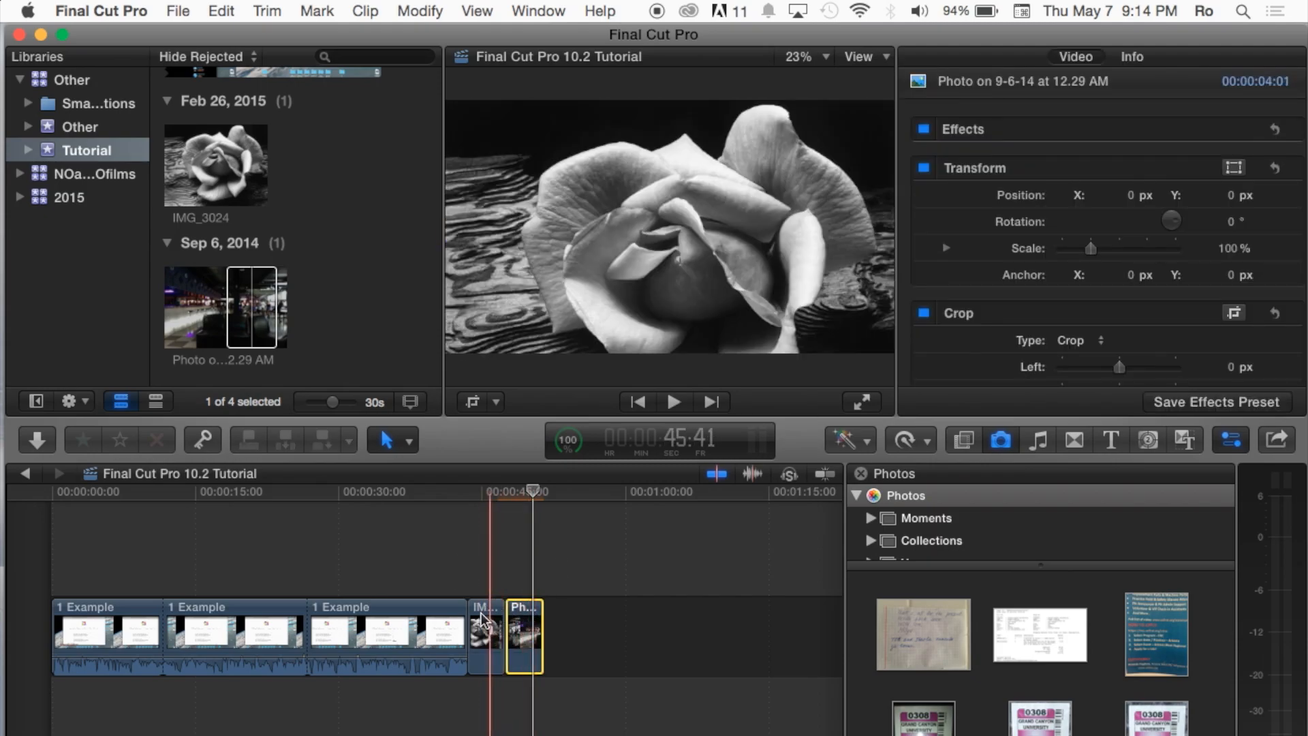
{"action": "left_click", "coordinate": [485, 633]}
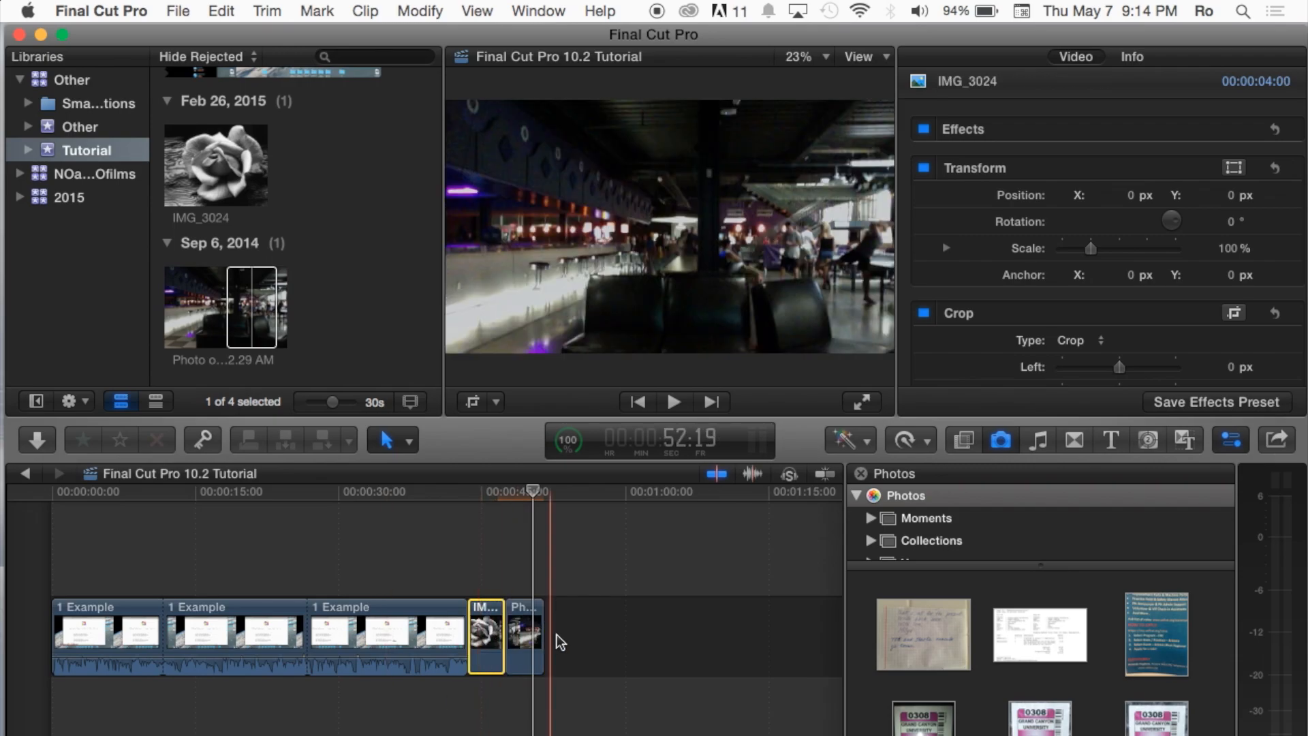
Select both photo clips and change their duration to 2 seconds.
{"action": "left_click", "coordinate": [521, 633]}
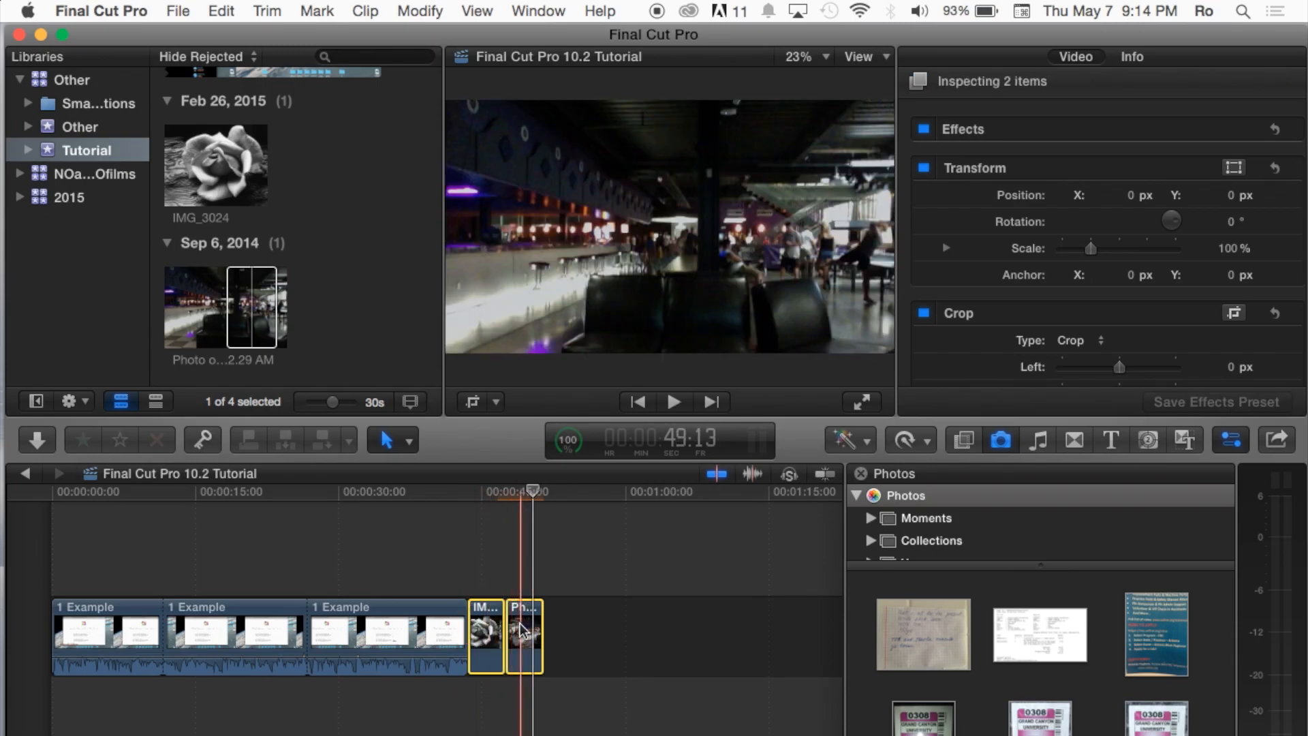
{"action": "left_click", "coordinate": [484, 634]}
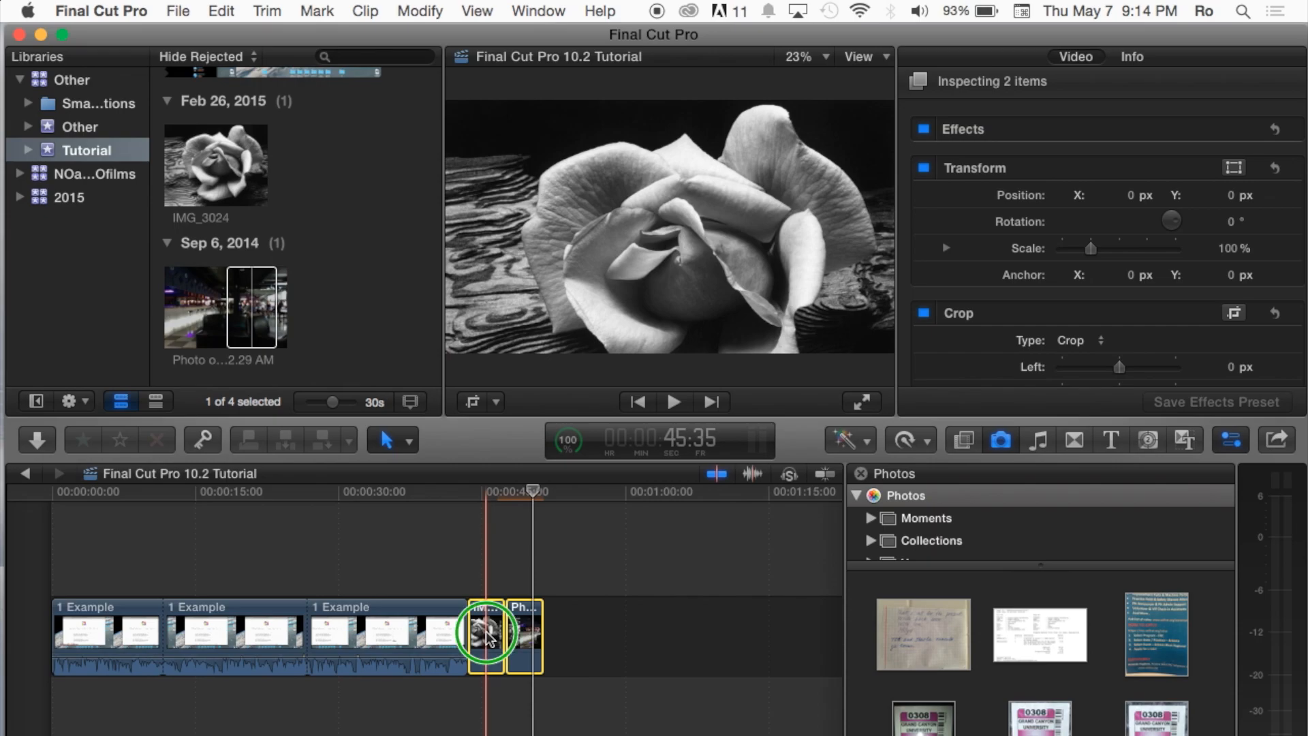
{"action": "right_click", "coordinate": [483, 634]}
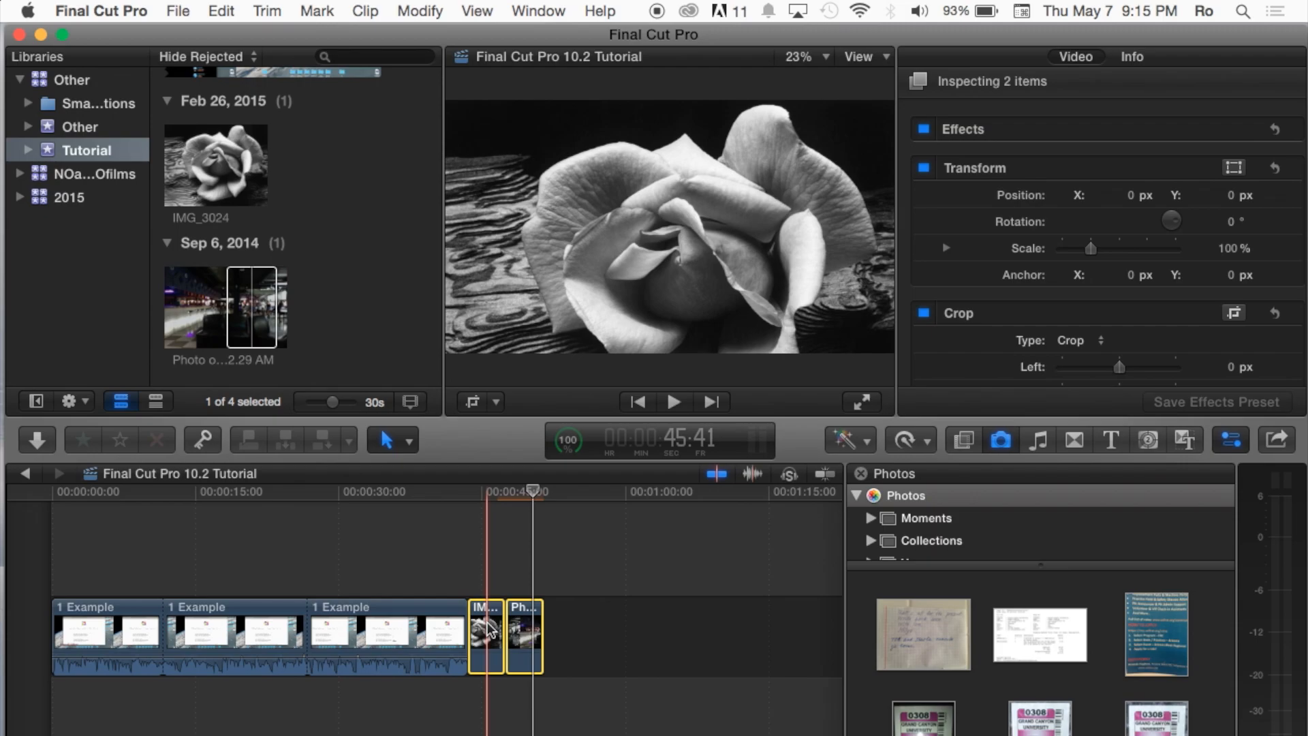
{"action": "right_click", "coordinate": [486, 630]}
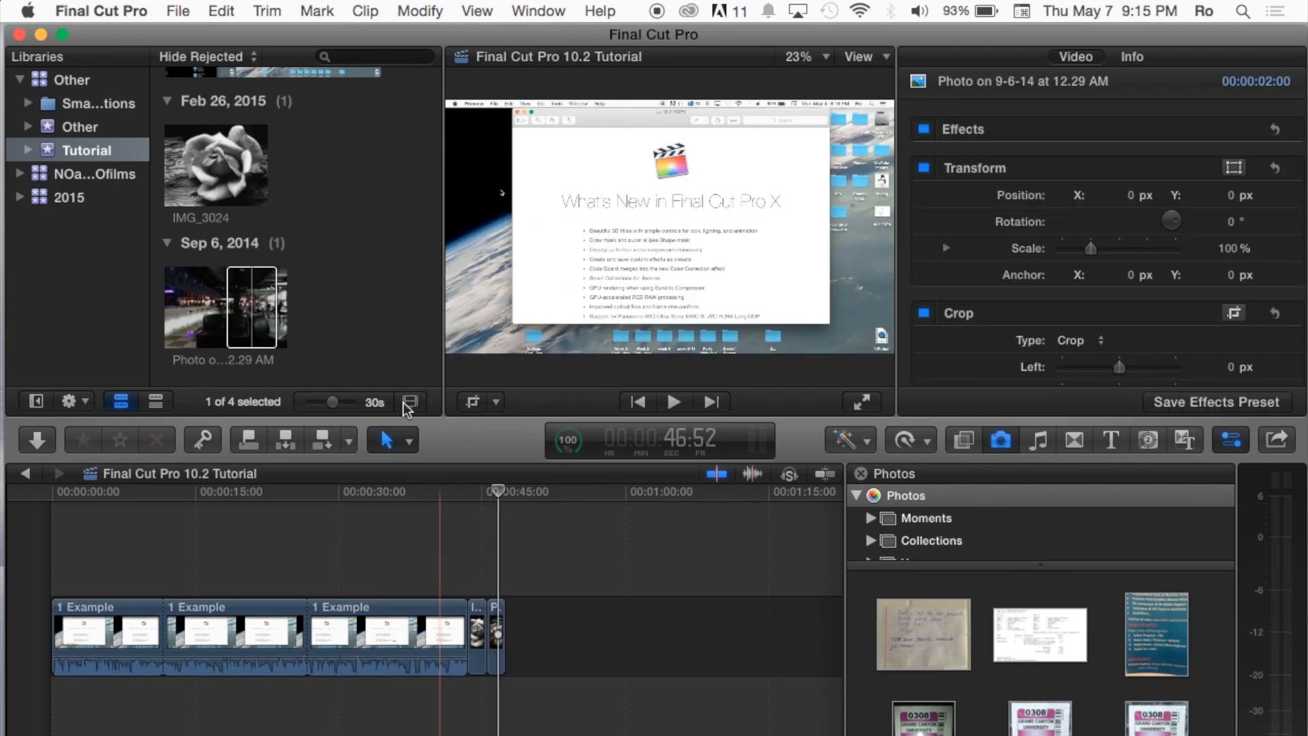
Append IMG_3024 after the night photo and give the three photo clips a longer common duration.
{"action": "left_click", "coordinate": [213, 162]}
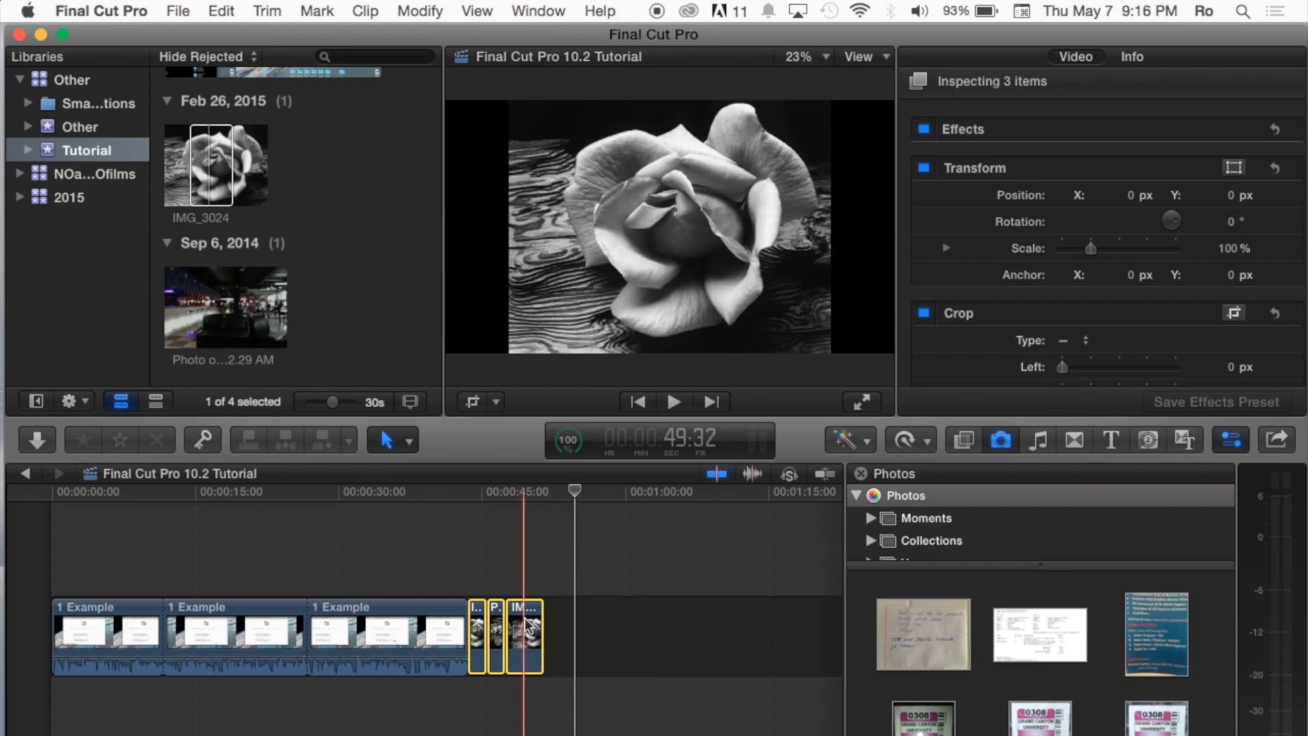
{"action": "right_click", "coordinate": [526, 626]}
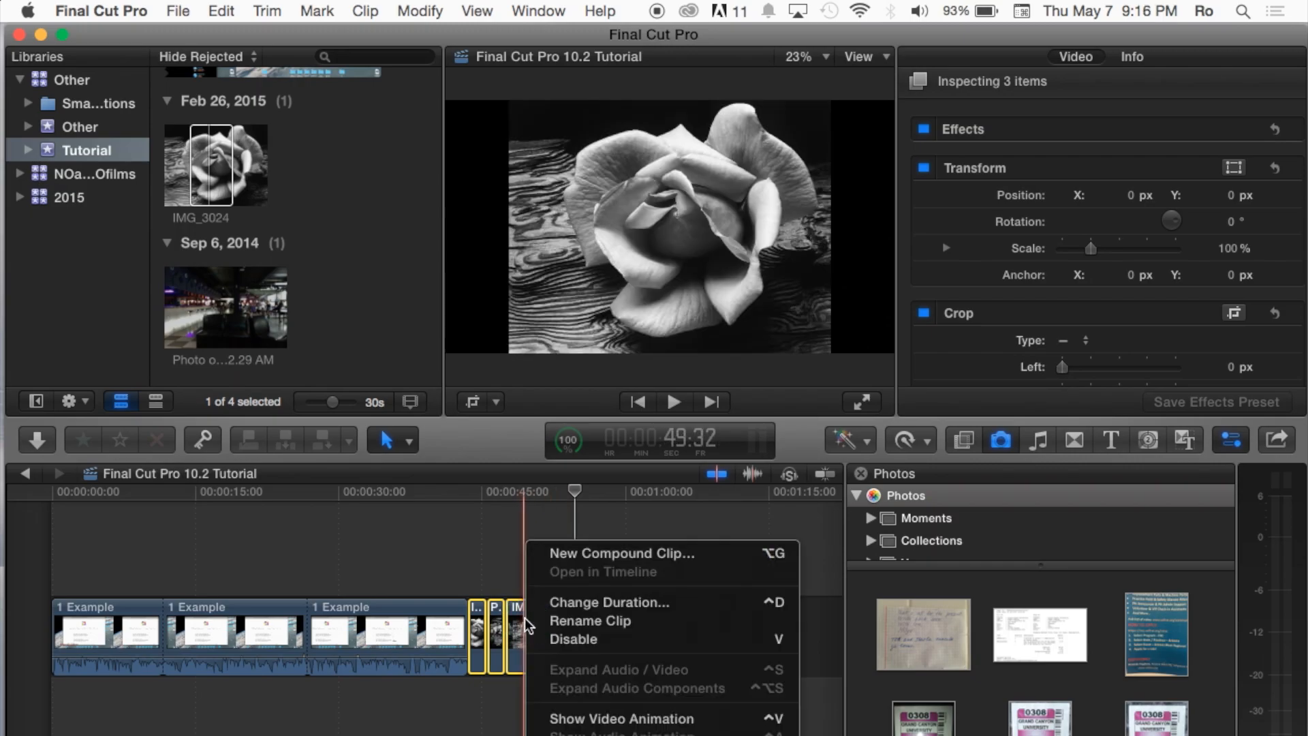
{"action": "mouse_move", "coordinate": [597, 606]}
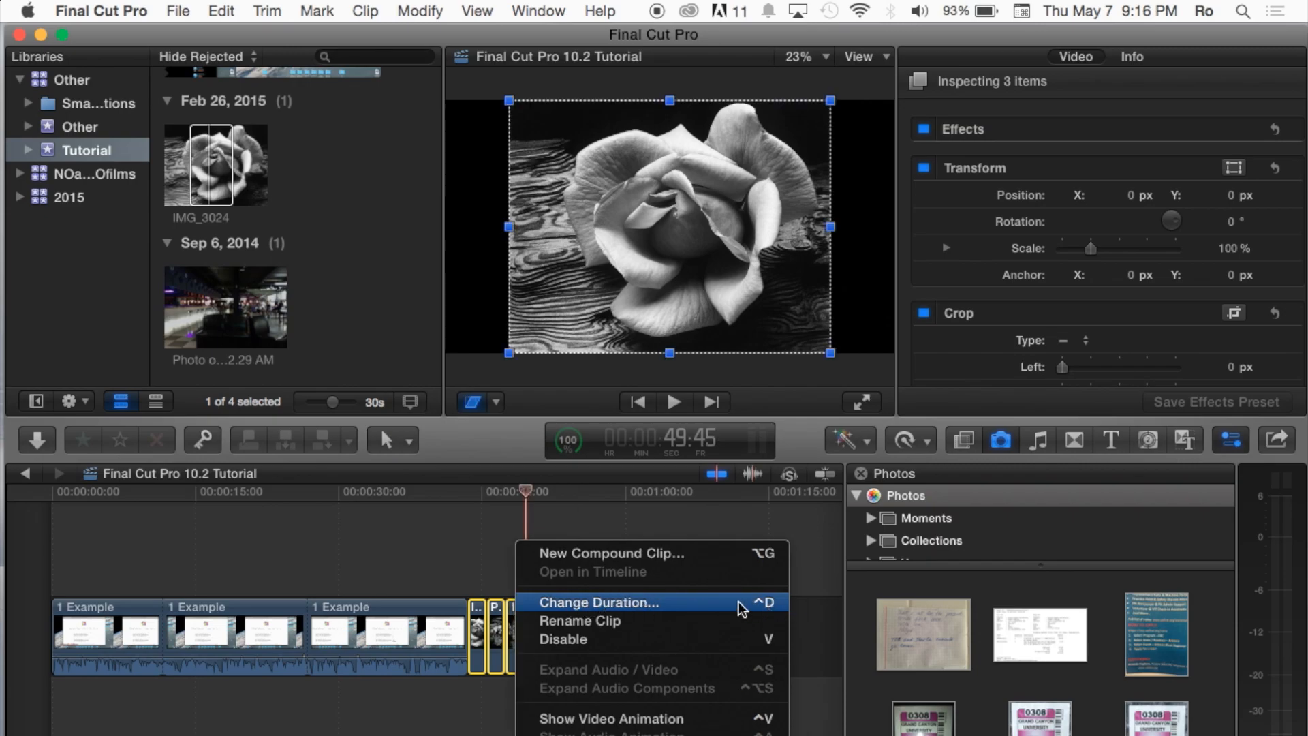
{"action": "mouse_move", "coordinate": [760, 612]}
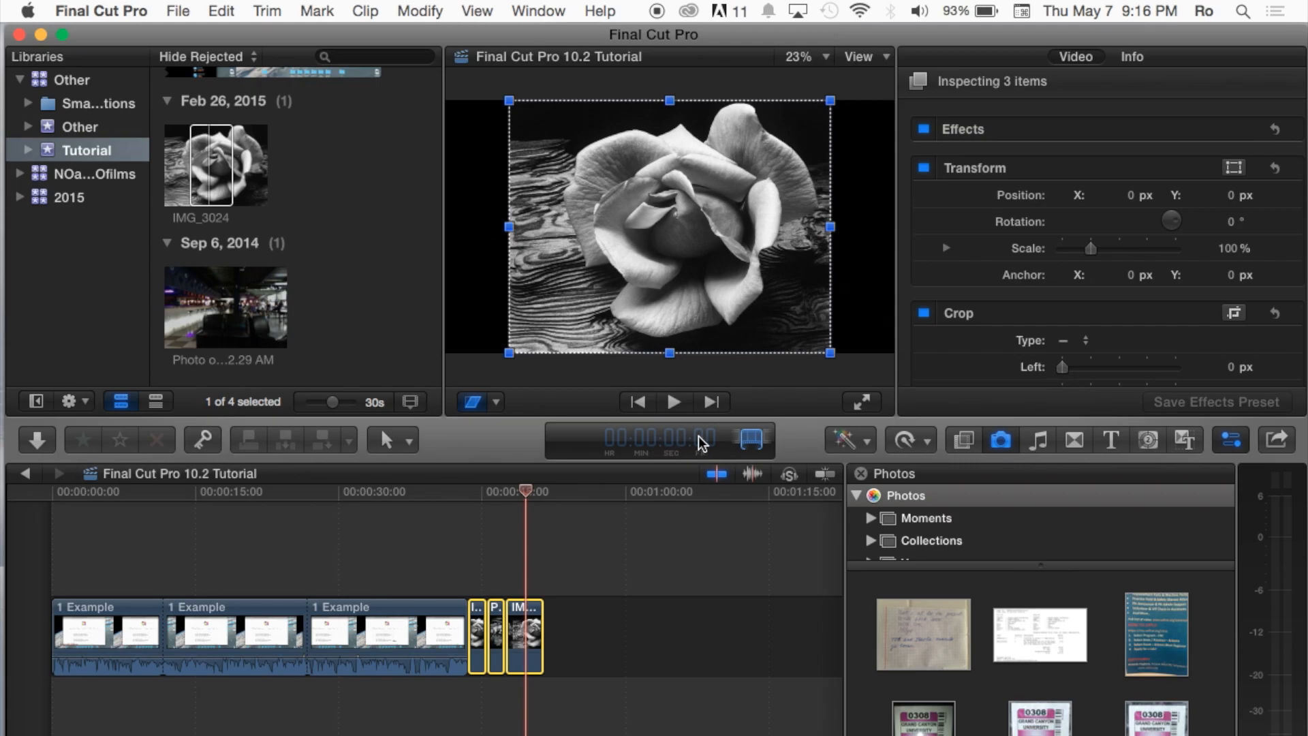
{"action": "mouse_move", "coordinate": [704, 443]}
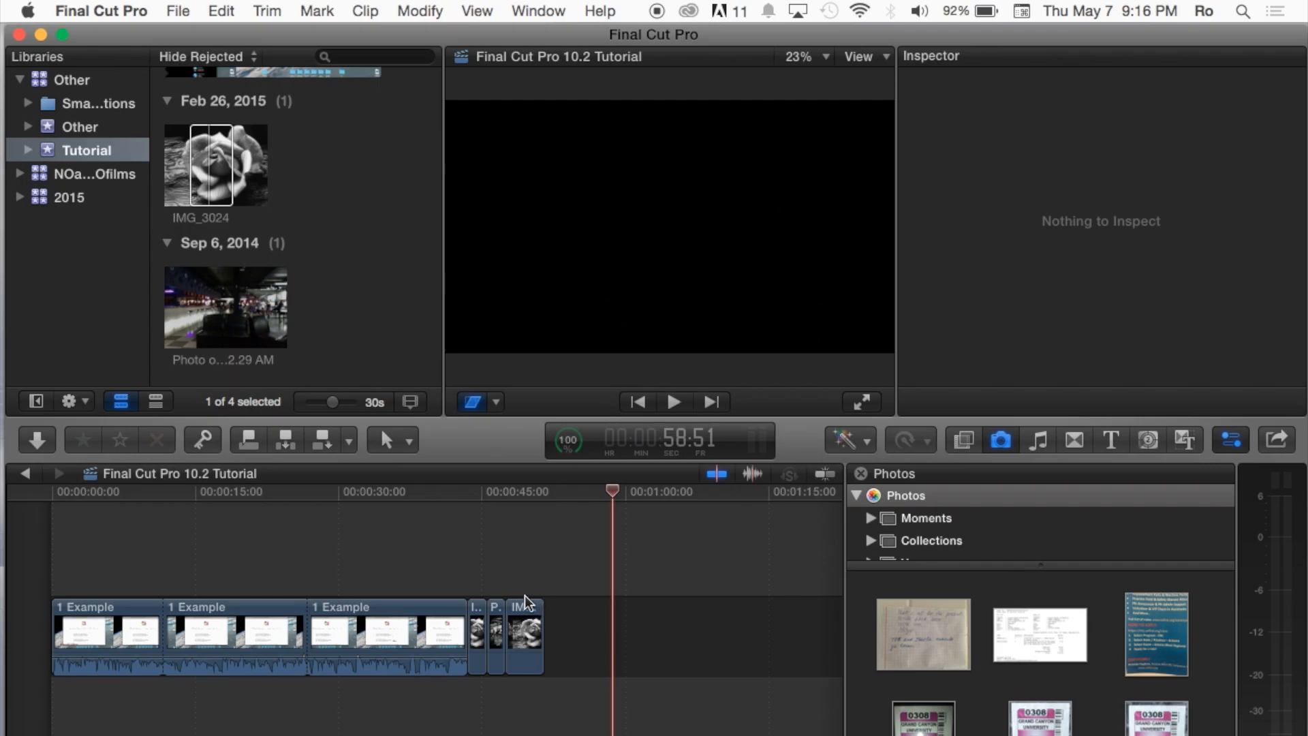
{"action": "left_click", "coordinate": [492, 633]}
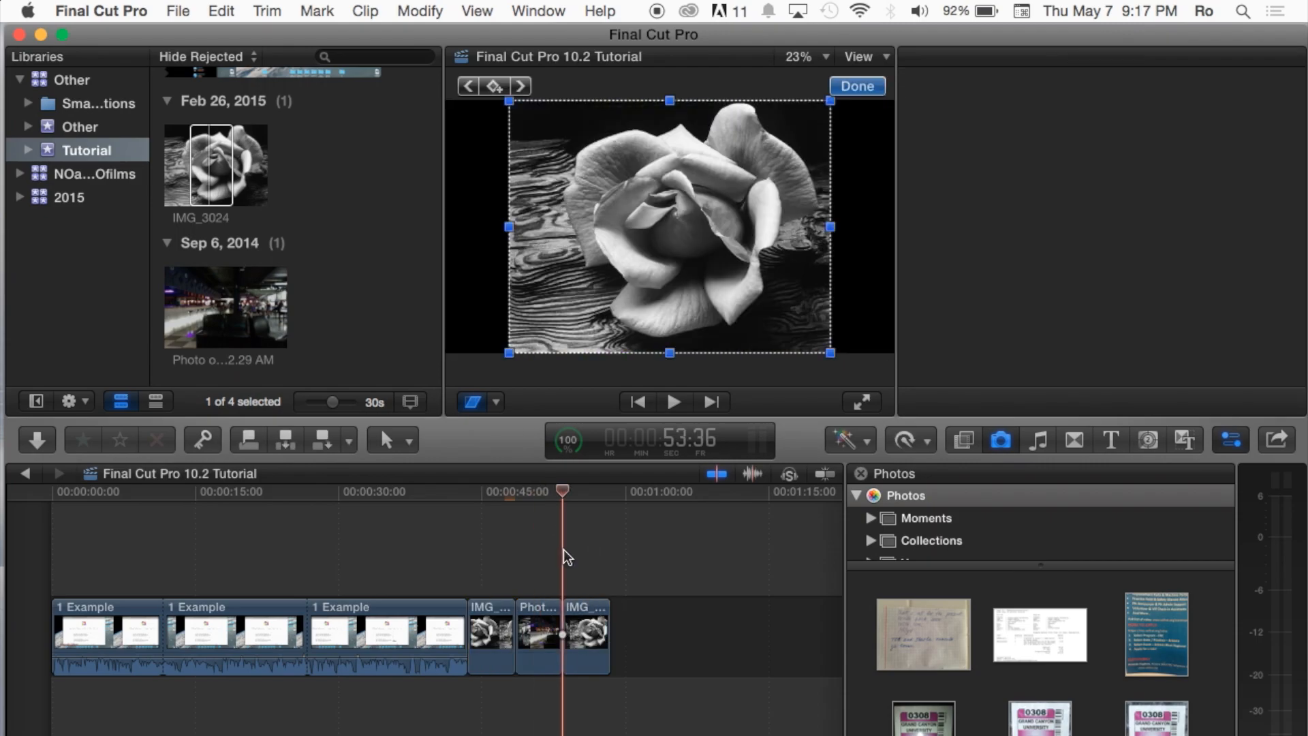
Move the rose photo above the video at 0:30, skew its top-right Distort corner, then square it back.
{"action": "left_click", "coordinate": [538, 630]}
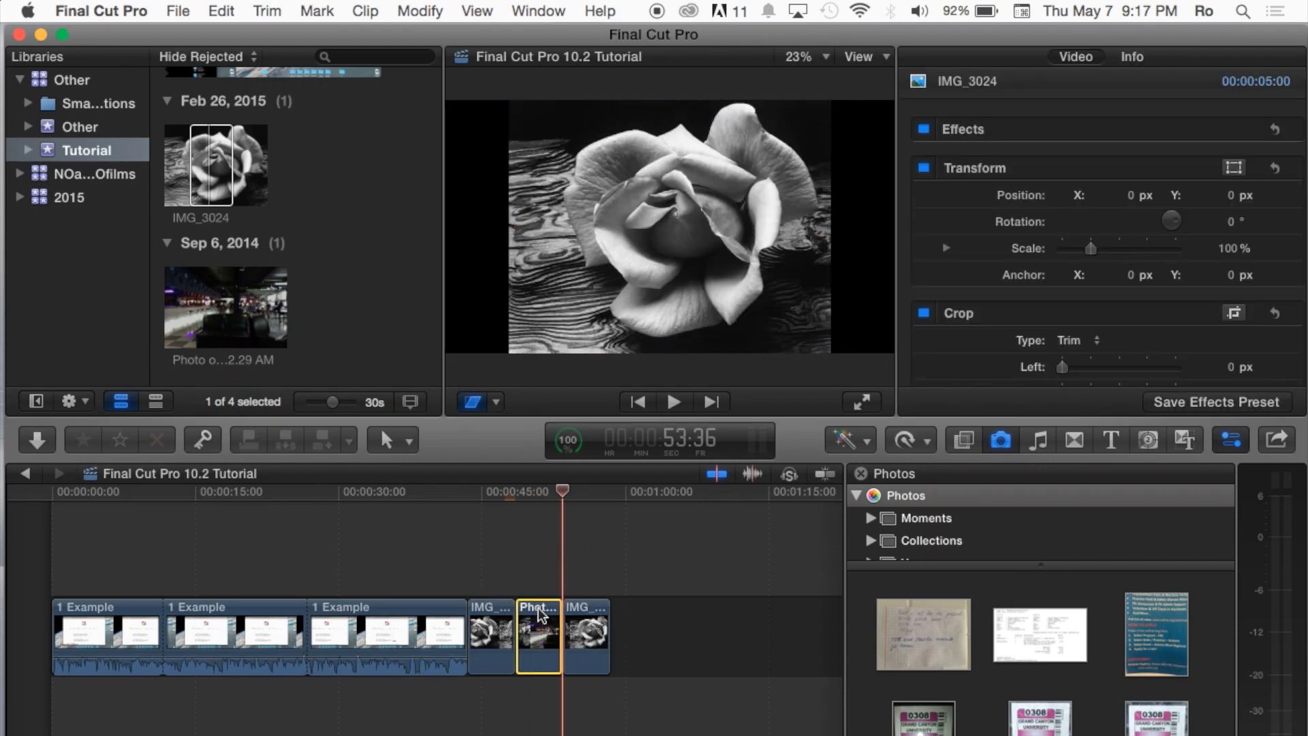
{"action": "left_click_drag", "start_coordinate": [538, 630], "coordinate": [586, 617]}
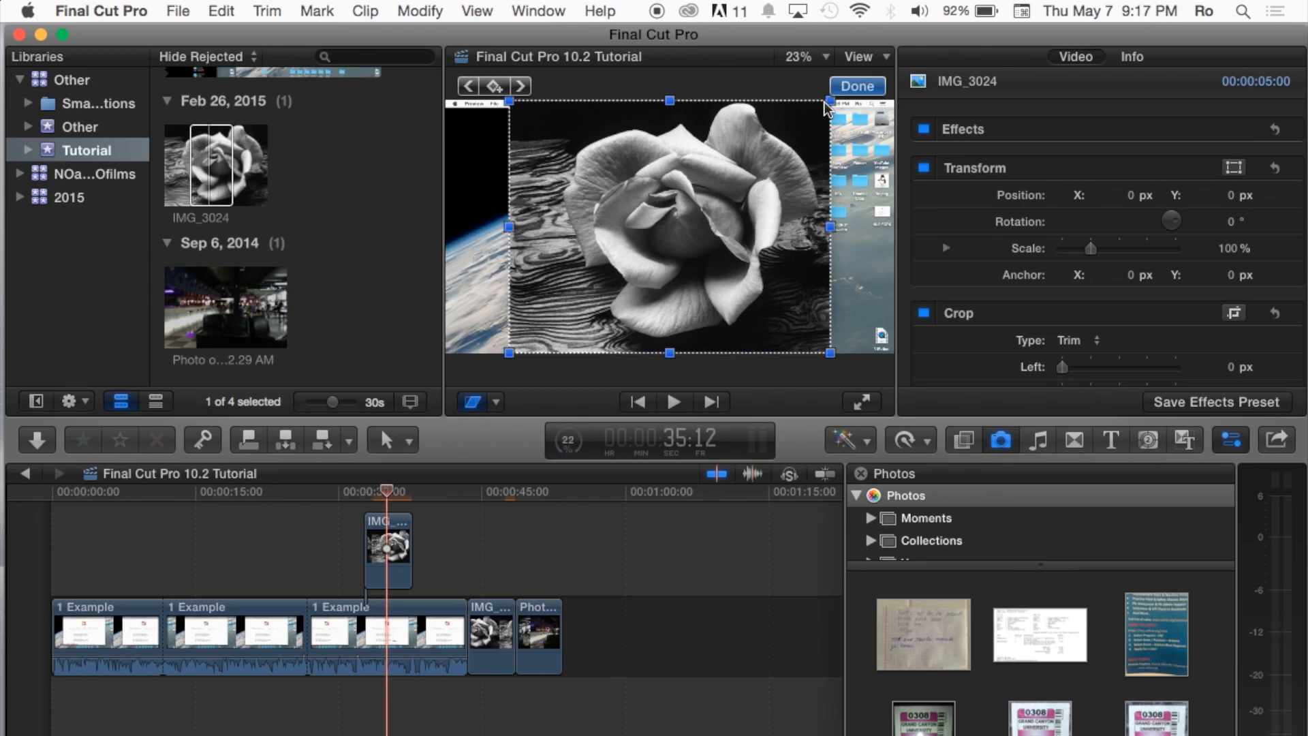
{"action": "left_click_drag", "start_coordinate": [830, 109], "coordinate": [793, 133]}
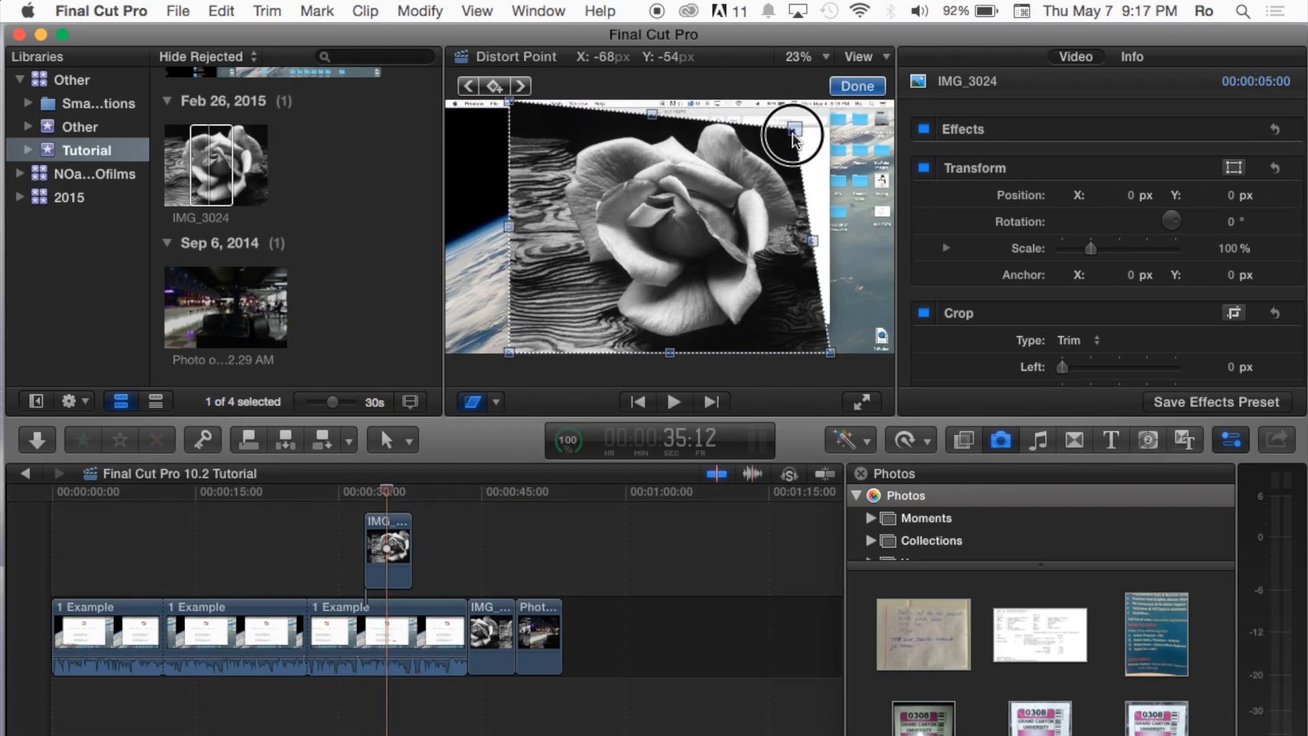
{"action": "left_click_drag", "start_coordinate": [792, 131], "coordinate": [746, 173]}
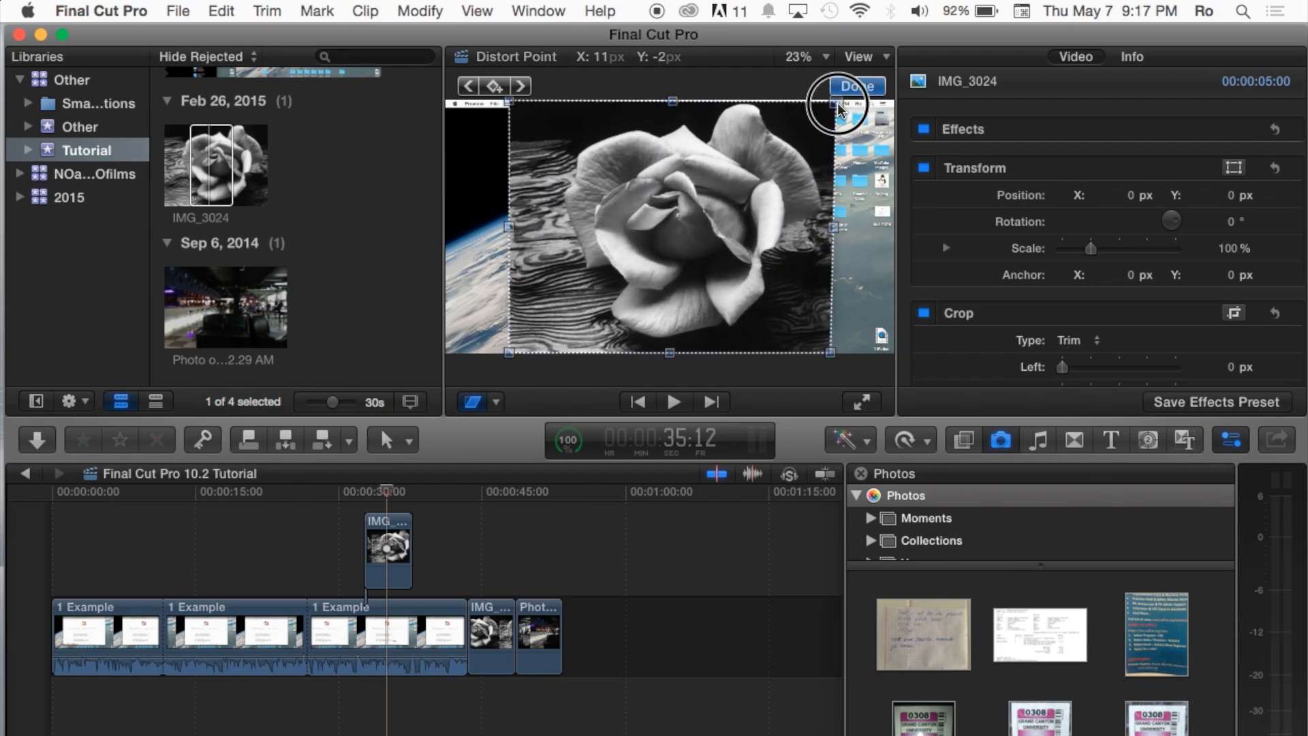
{"action": "left_click_drag", "start_coordinate": [838, 109], "coordinate": [708, 172]}
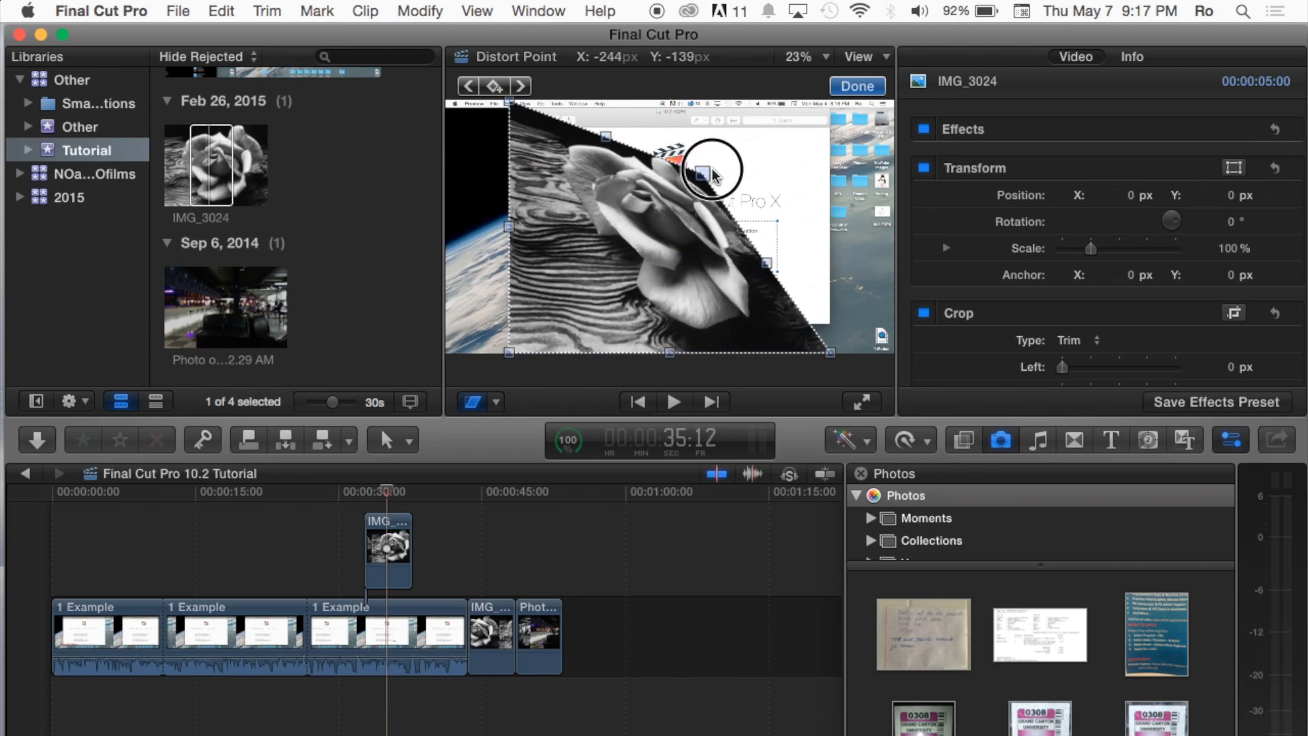
{"action": "left_click_drag", "start_coordinate": [712, 171], "coordinate": [705, 184]}
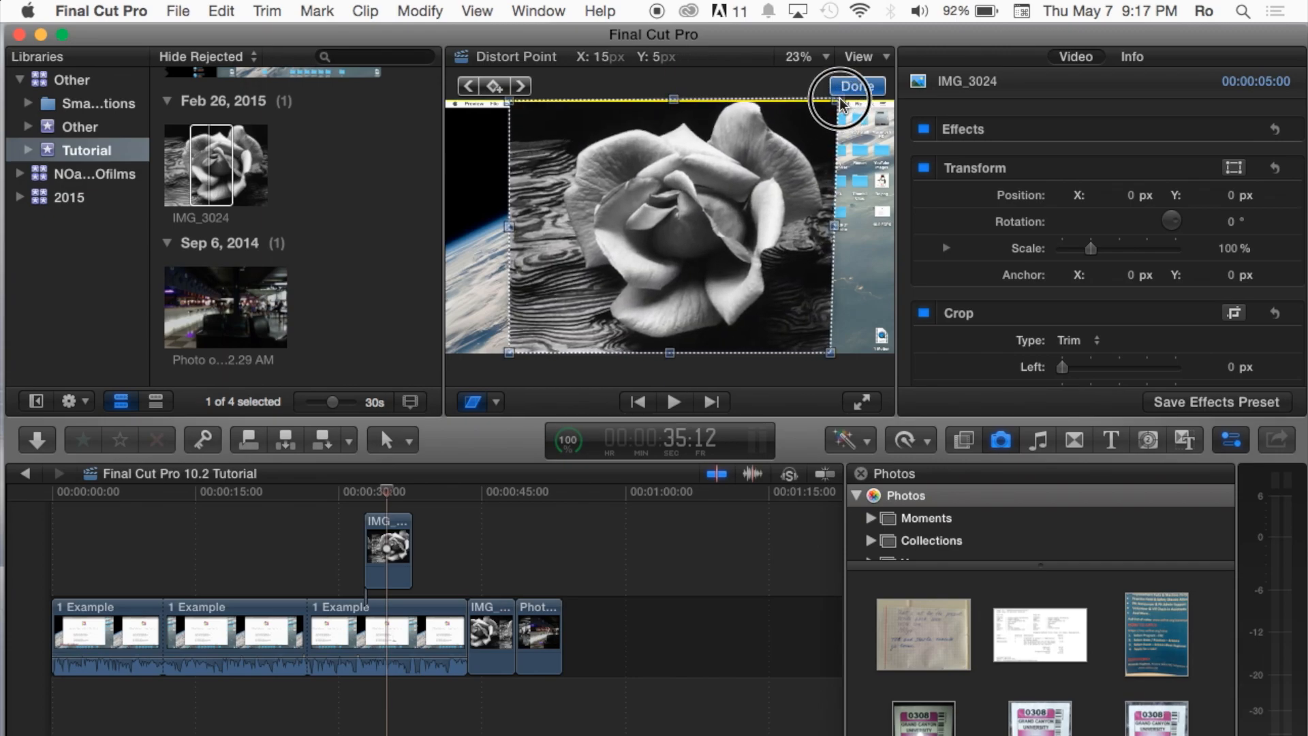
{"action": "left_click_drag", "start_coordinate": [842, 99], "coordinate": [822, 100]}
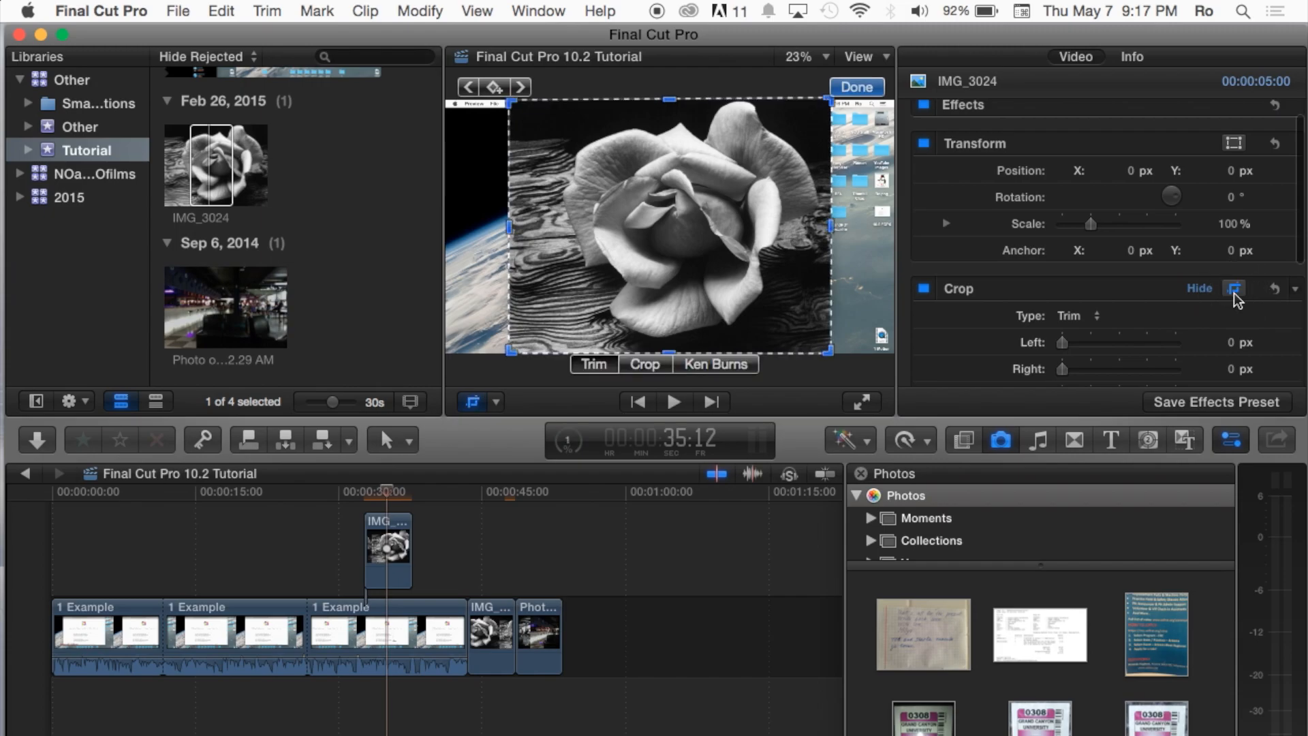
Crop the top and bottom of the rose overlay.
{"action": "left_click", "coordinate": [1234, 287]}
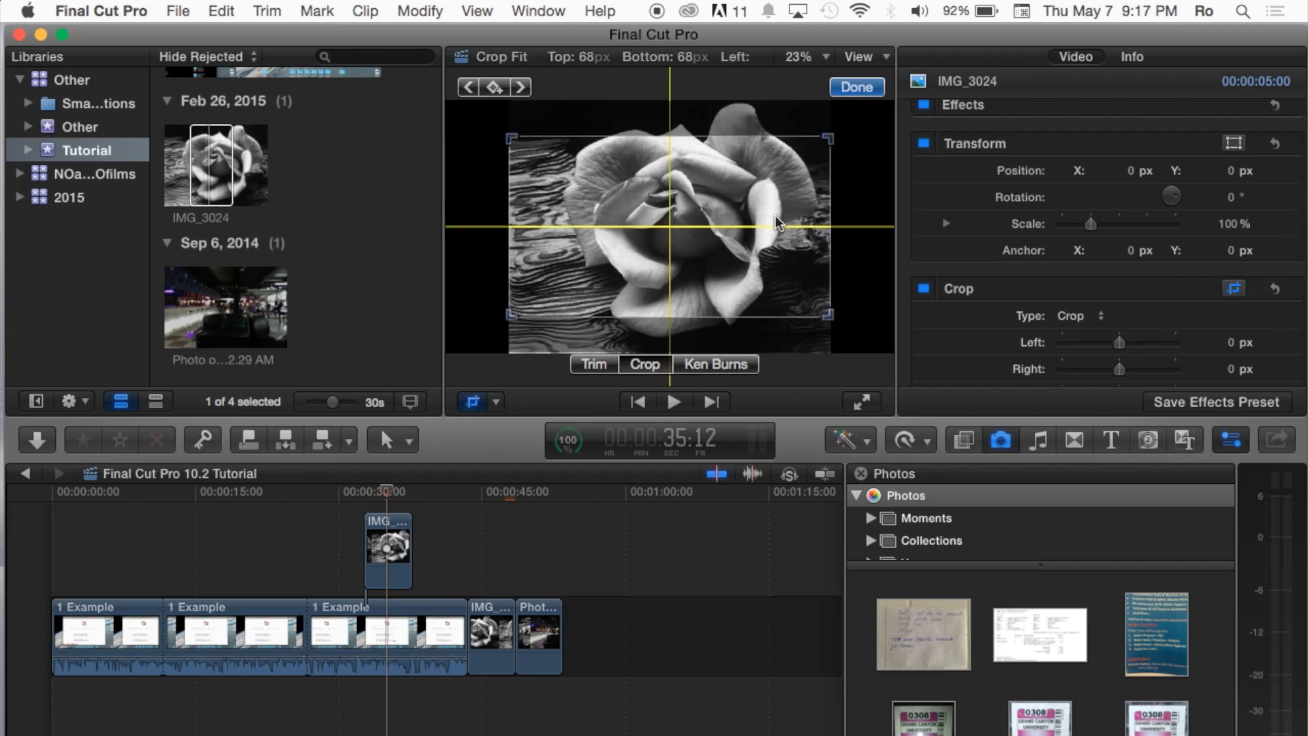
{"action": "left_click", "coordinate": [855, 88]}
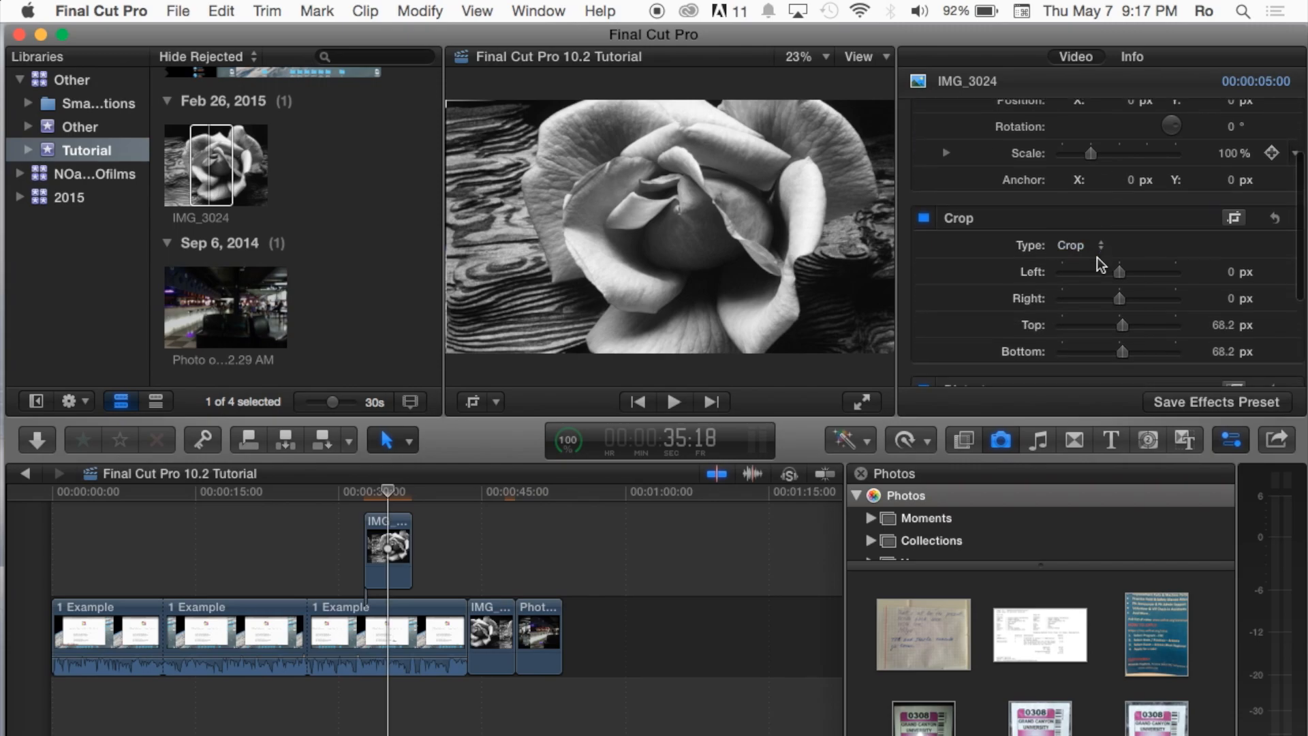
{"action": "left_click", "coordinate": [1235, 131]}
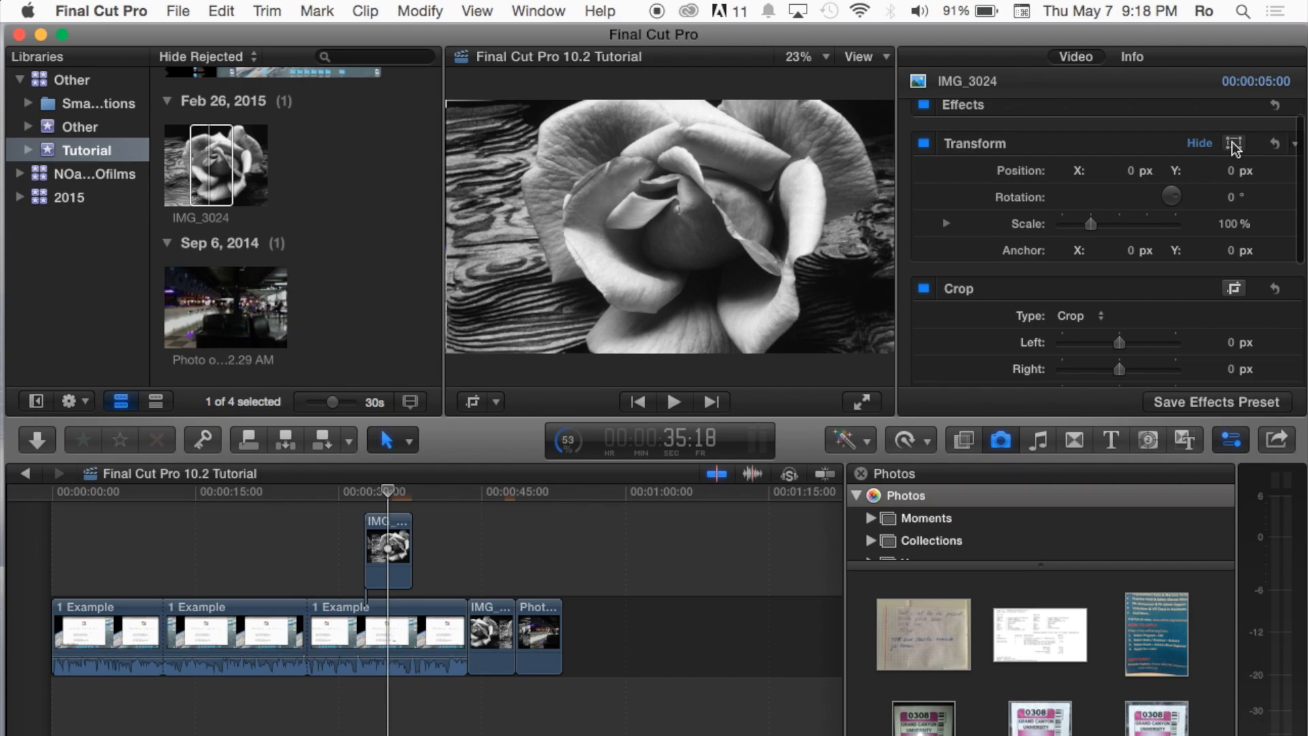
Scale the rose overlay to about 18% and place it at the top centre above the slide title.
{"action": "left_click", "coordinate": [1235, 143]}
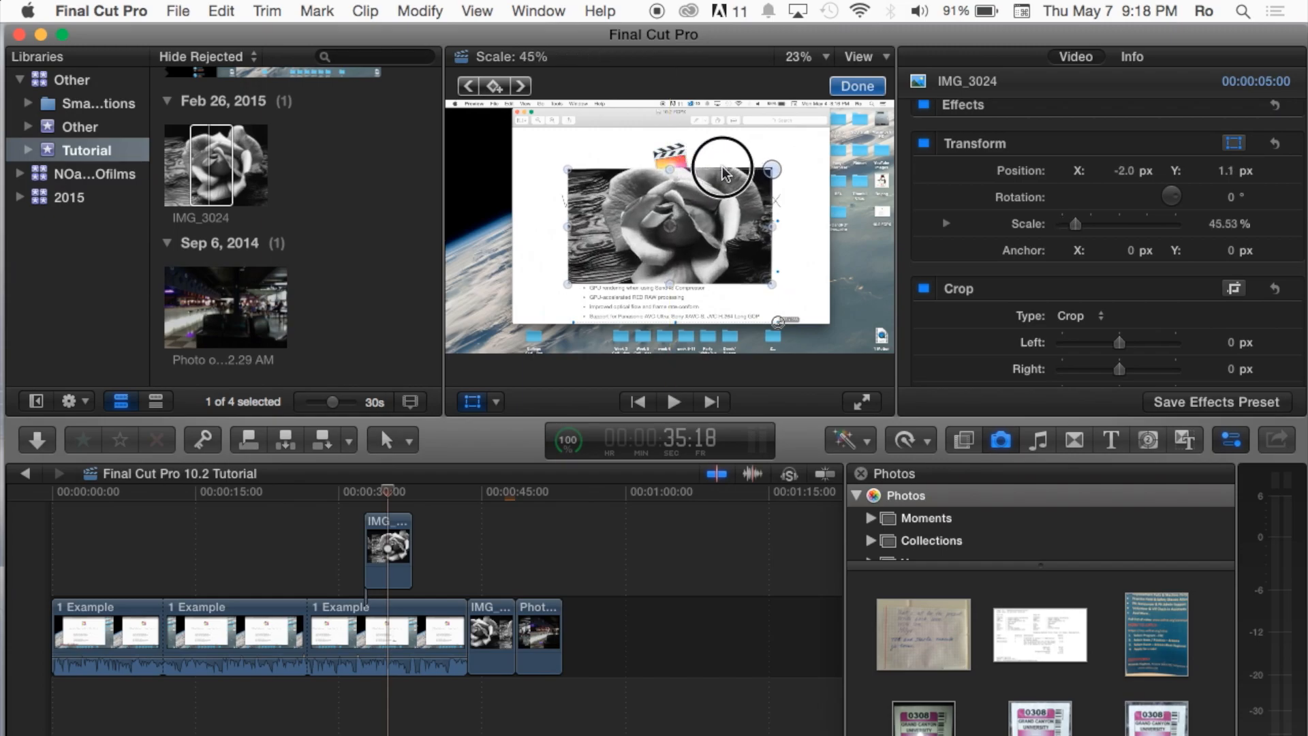
{"action": "left_click_drag", "start_coordinate": [722, 166], "coordinate": [822, 172]}
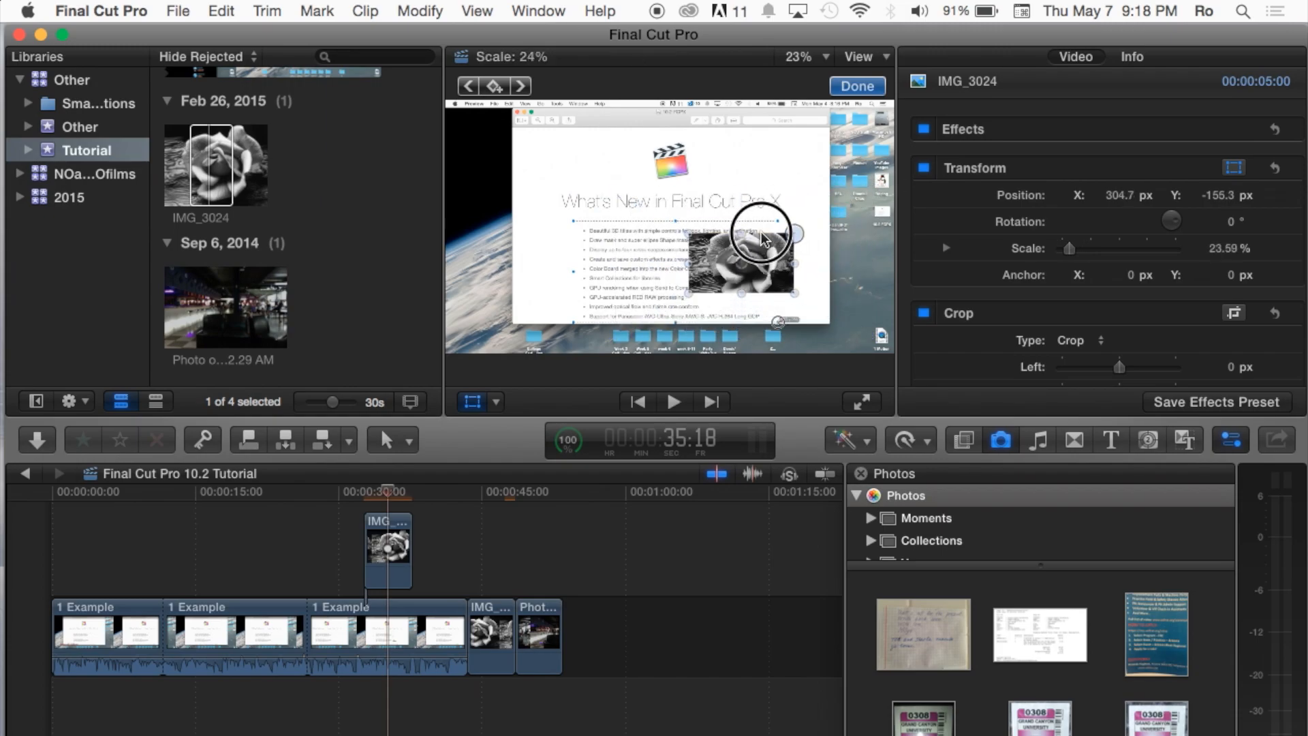
{"action": "left_click_drag", "start_coordinate": [759, 238], "coordinate": [713, 200]}
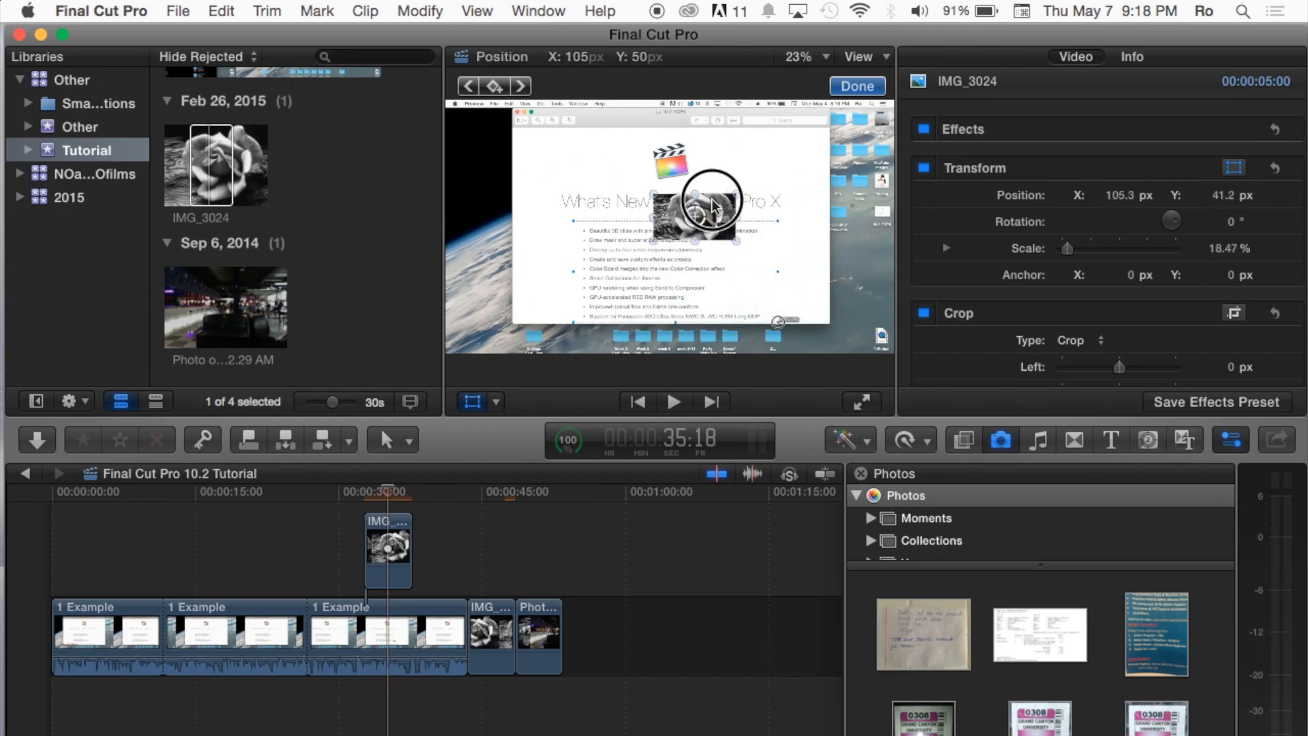
{"action": "left_click_drag", "start_coordinate": [712, 205], "coordinate": [685, 149]}
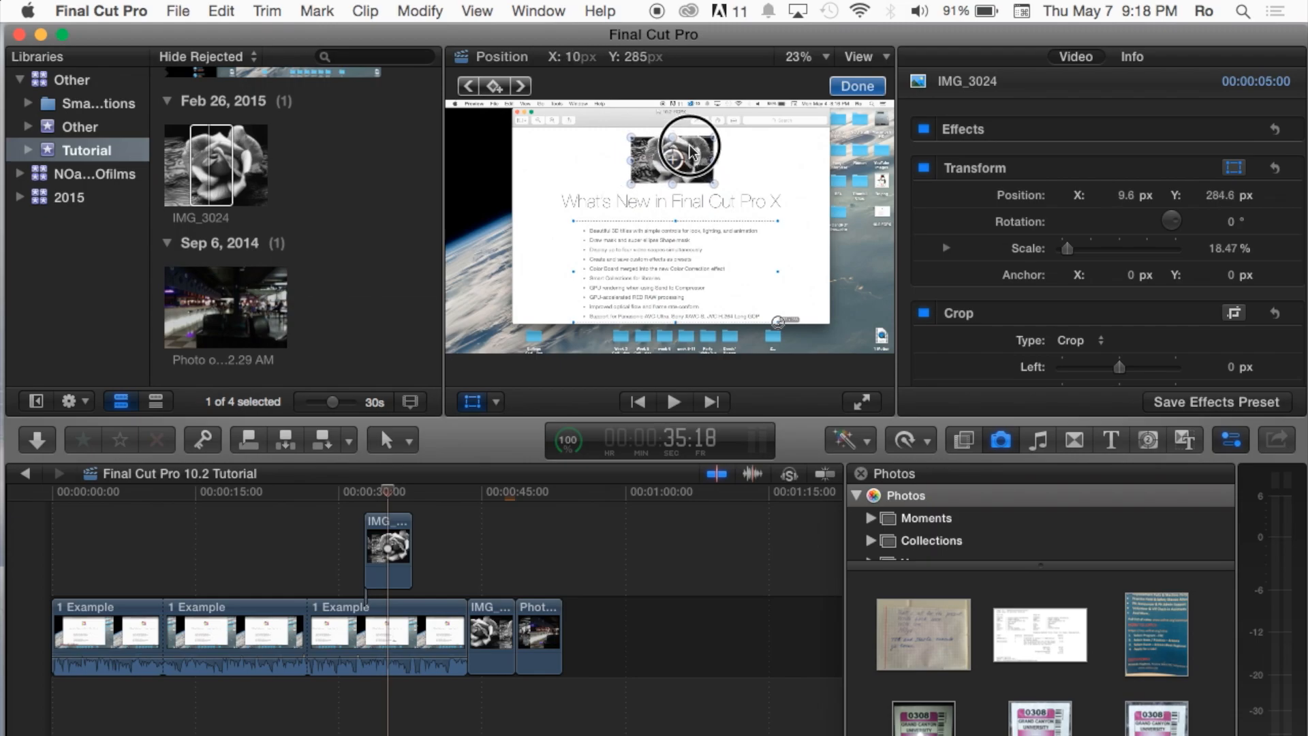
Confirm the transform and play back through the 15-second rose overlay, skimming back over it.
{"action": "left_click", "coordinate": [855, 86]}
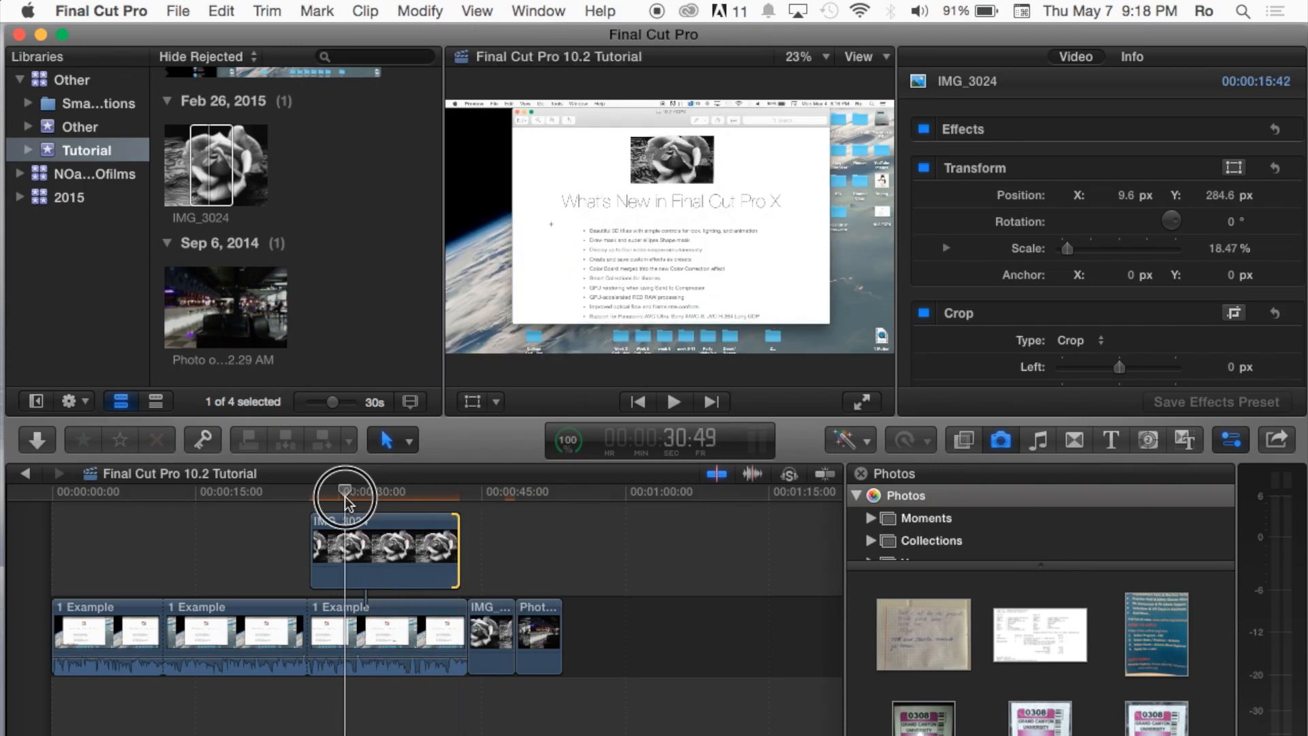
{"action": "left_click", "coordinate": [673, 400]}
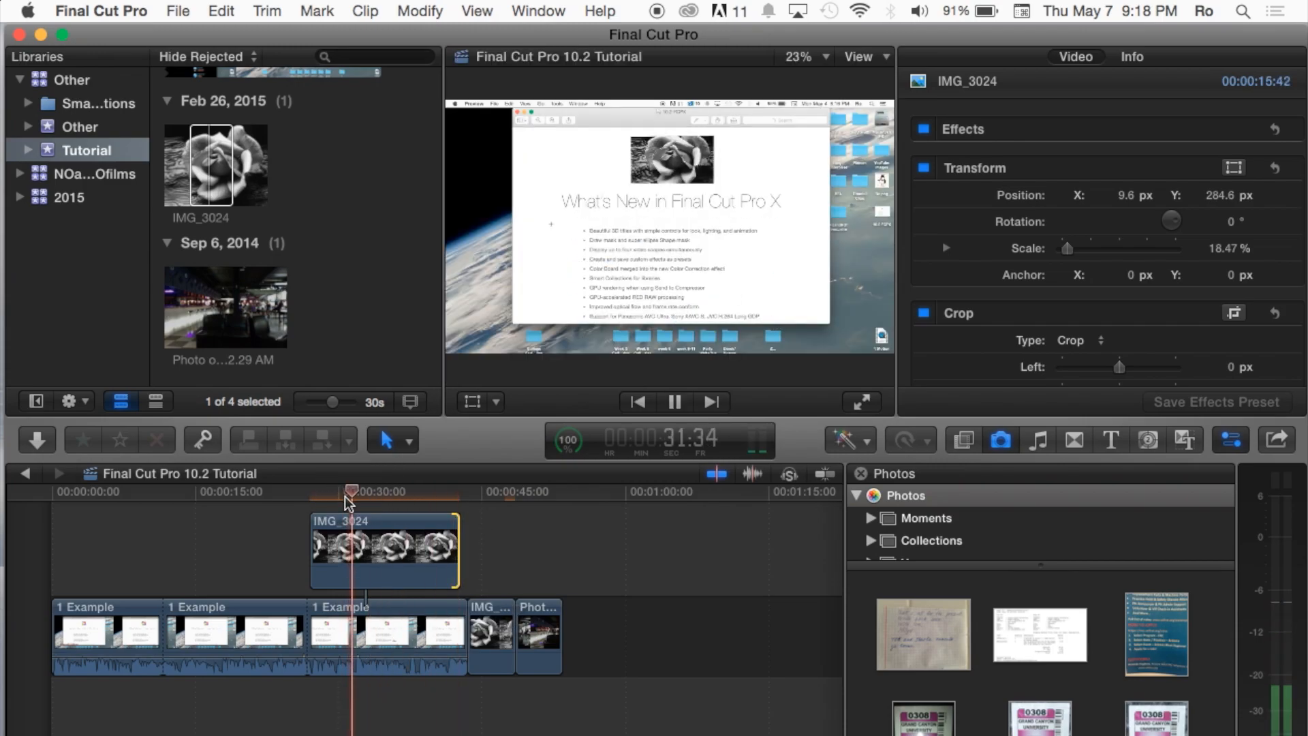
{"action": "left_click", "coordinate": [674, 401]}
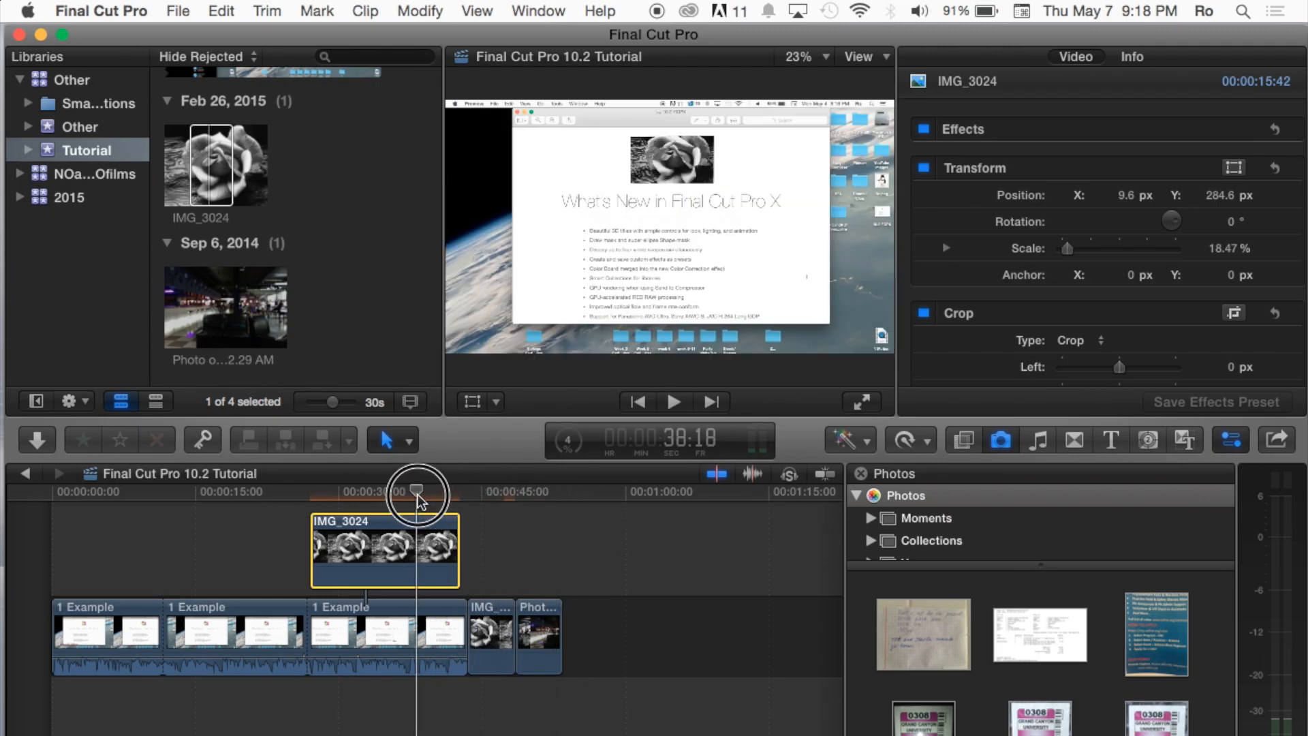
{"action": "left_click_drag", "start_coordinate": [417, 491], "coordinate": [380, 492]}
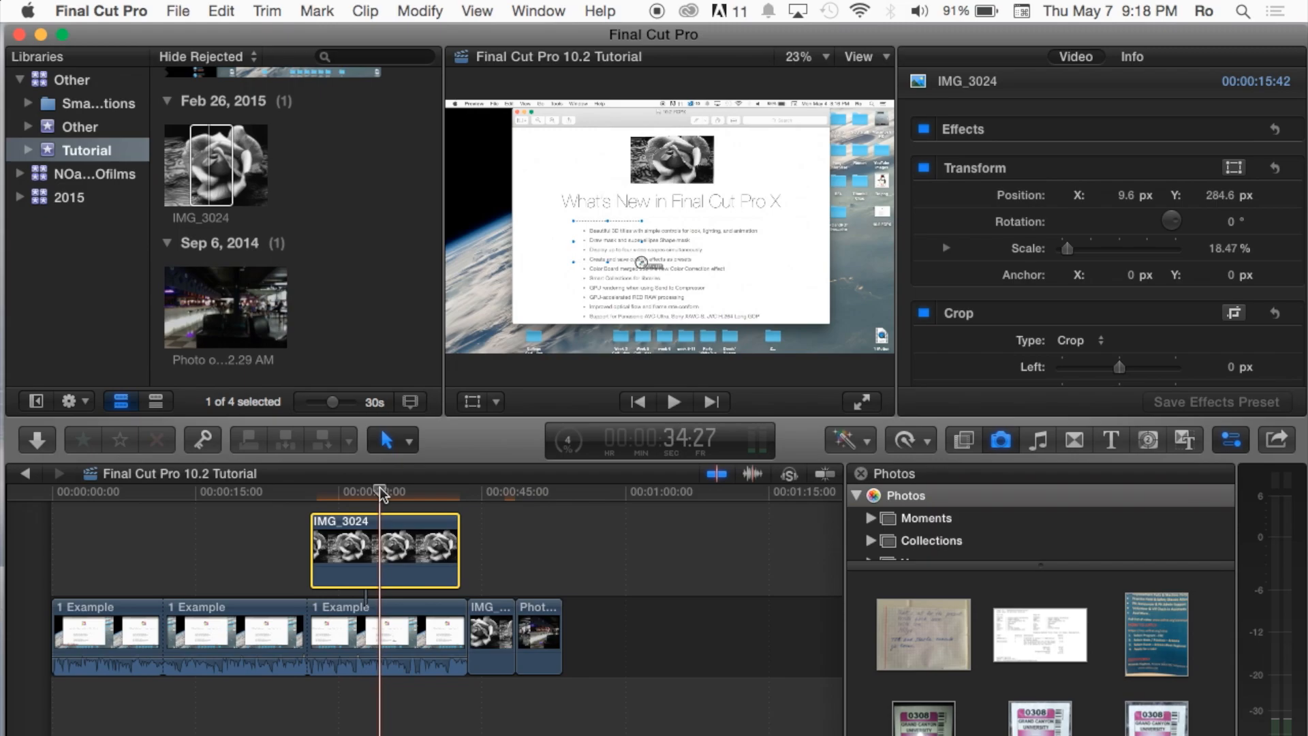